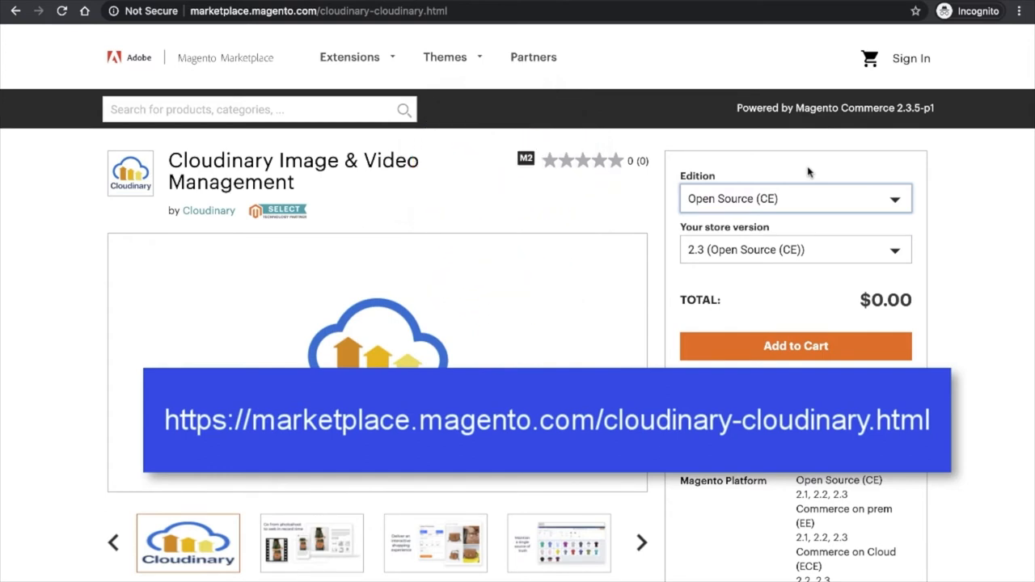
mouse_move(833, 194)
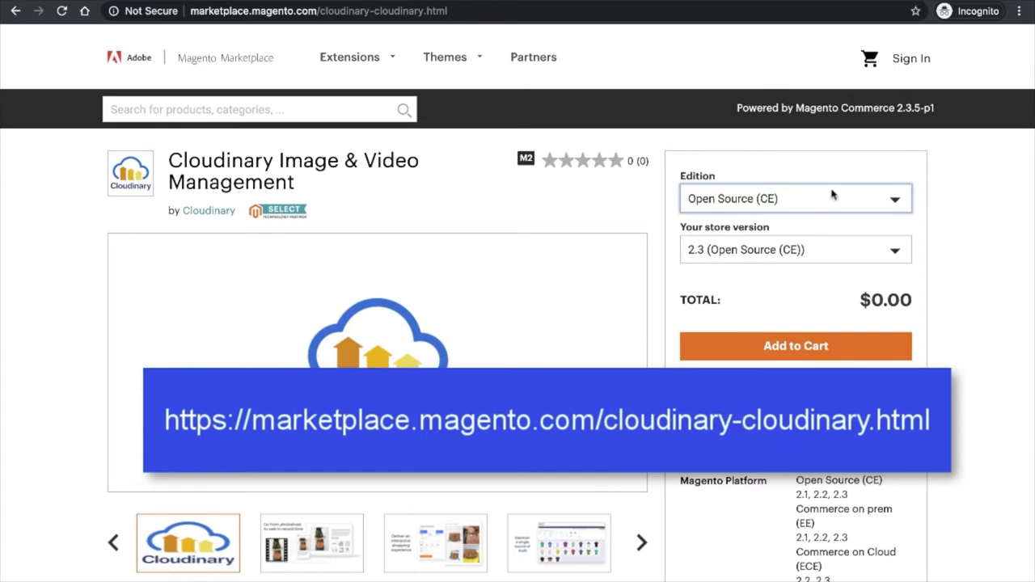
mouse_move(826, 229)
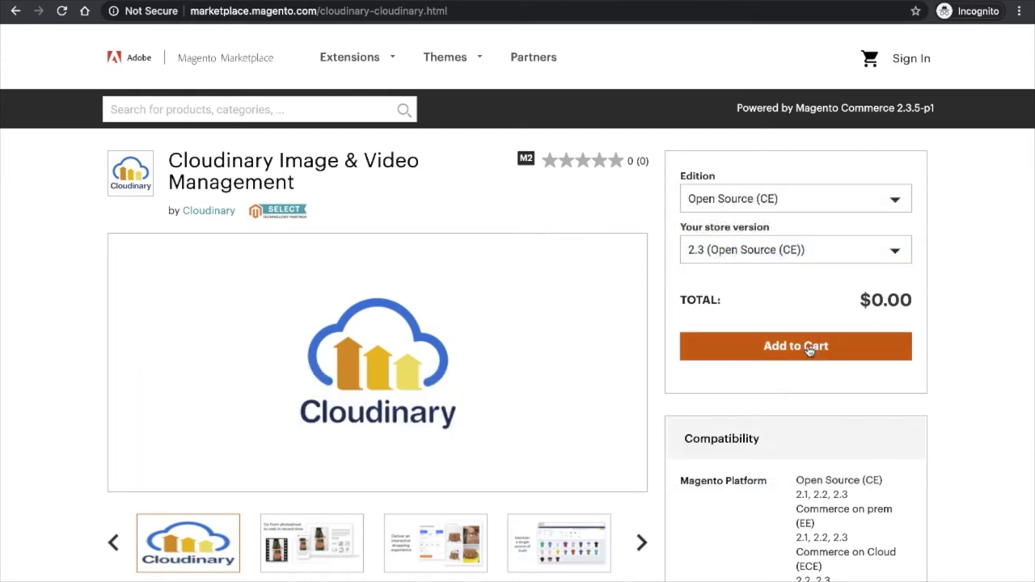
Step: Add the Cloudinary Image & Video Management extension (Open Source CE, version 2.3) to the cart
click(795, 346)
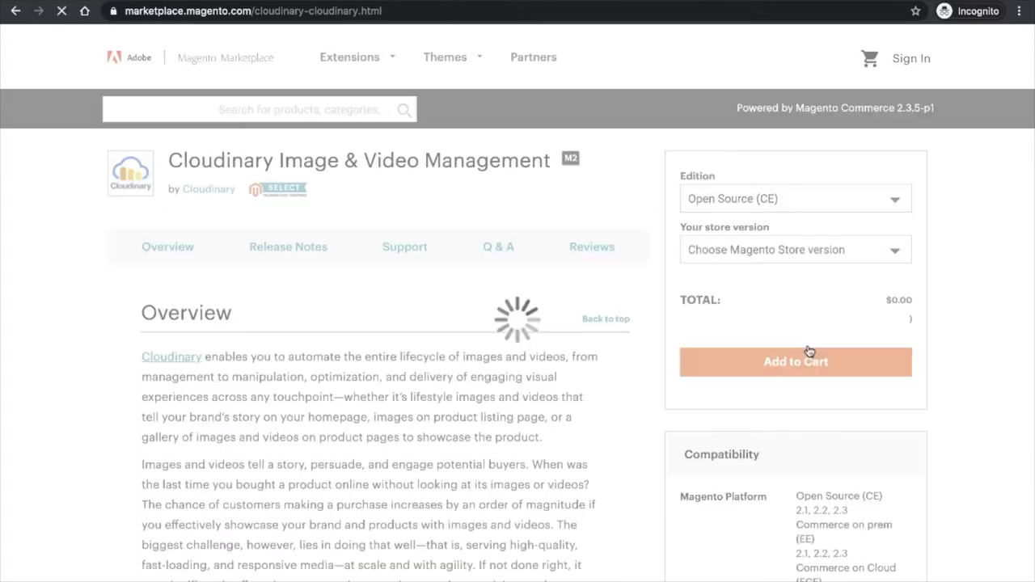
click(795, 361)
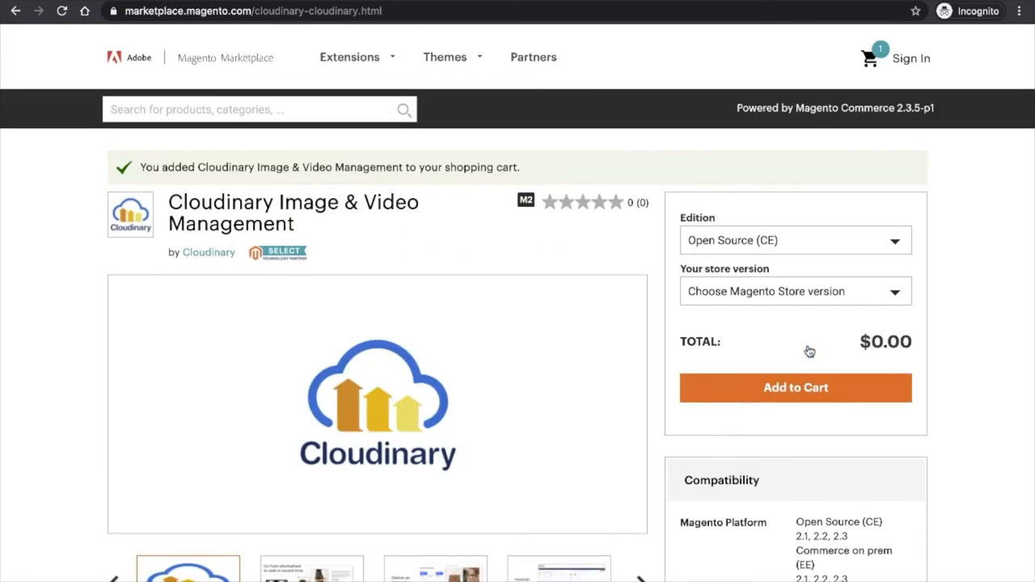
click(869, 58)
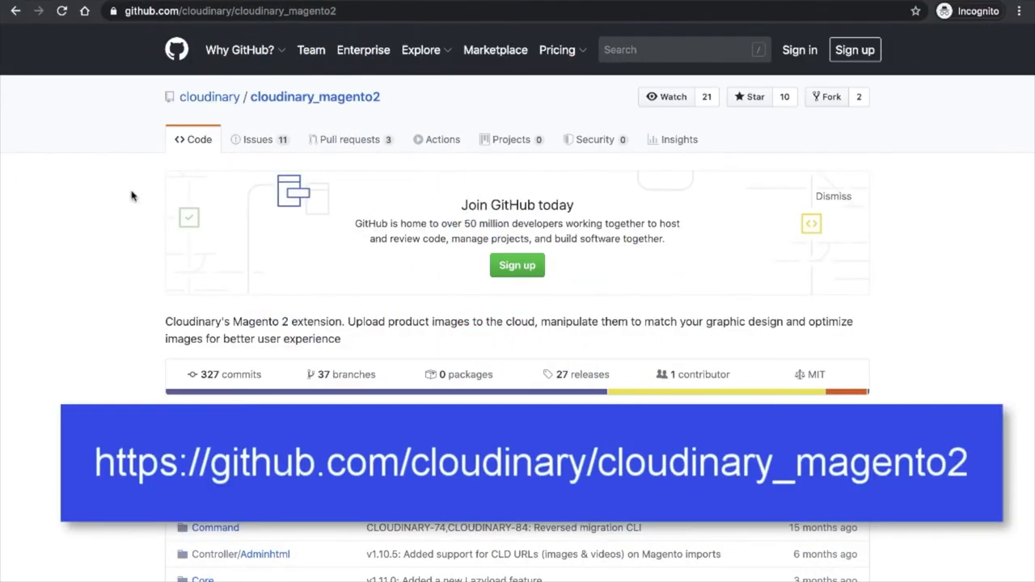
Step: Scroll the cloudinary_magento2 README down to its Installation composer and bin/magento commands
scroll(down, 3)
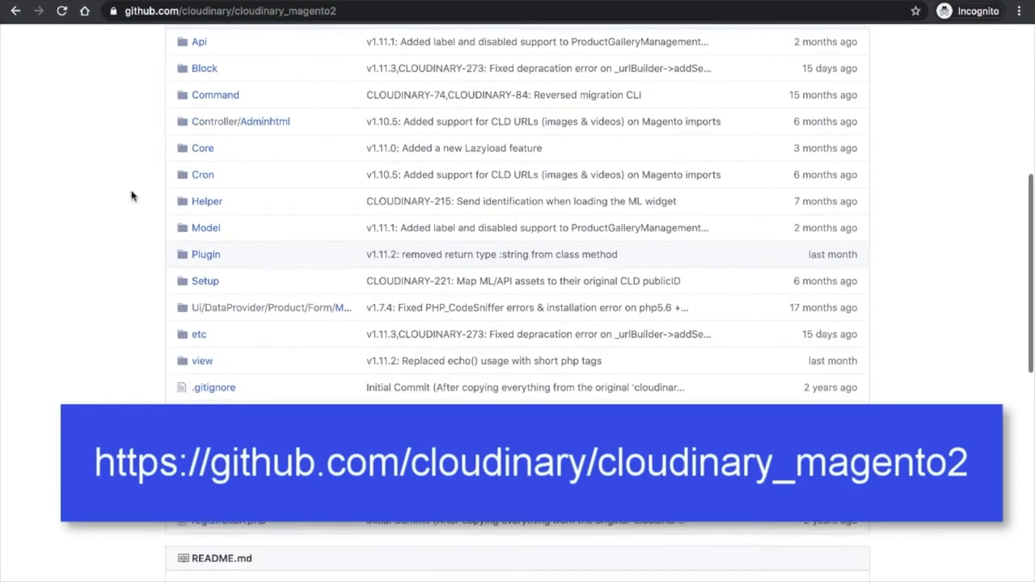
scroll(down, 3)
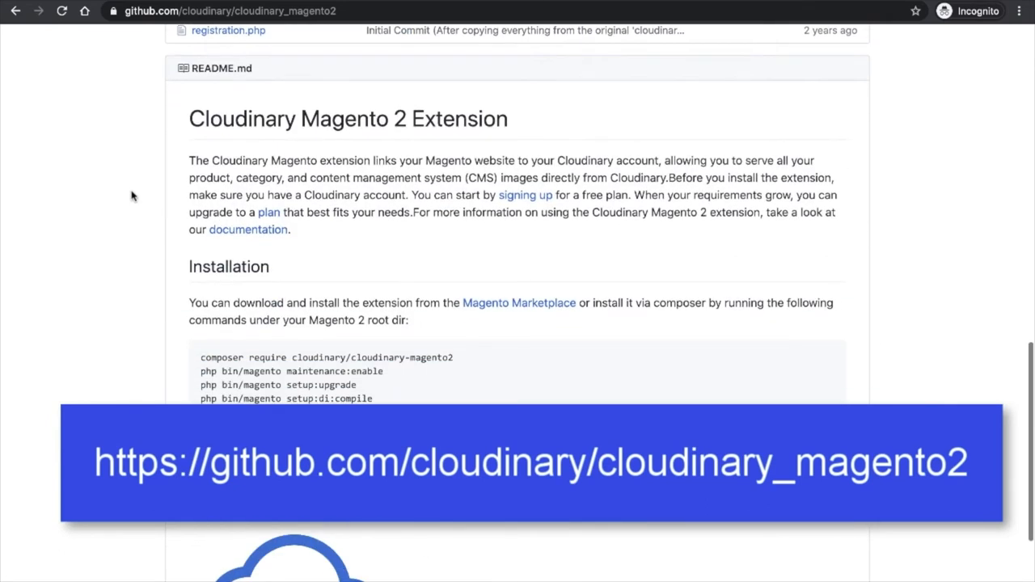
scroll(down, 3)
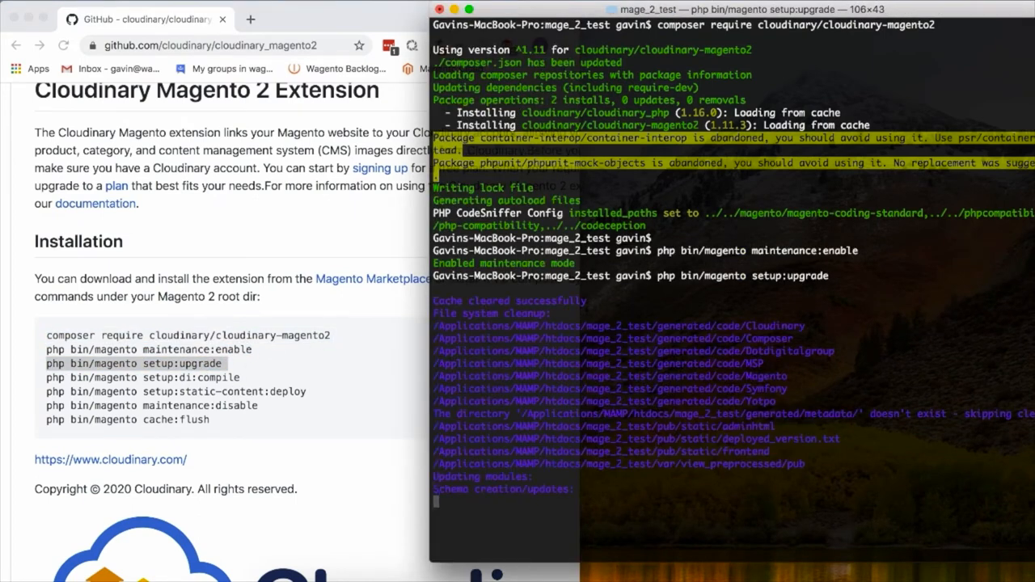
Step: Select the next cloudinary-magento2 installation command in the README to copy
double_click(191, 377)
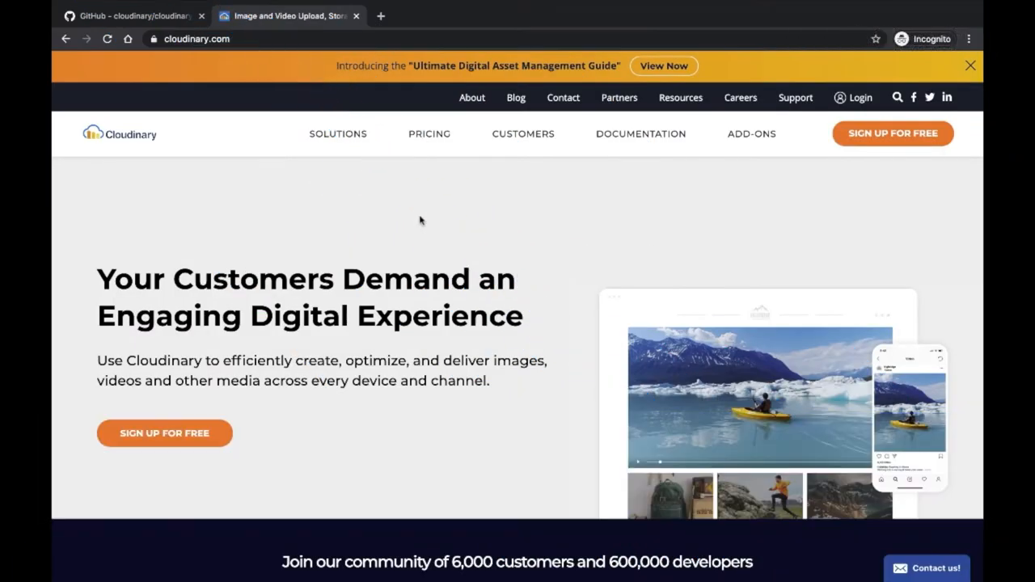
mouse_move(748, 219)
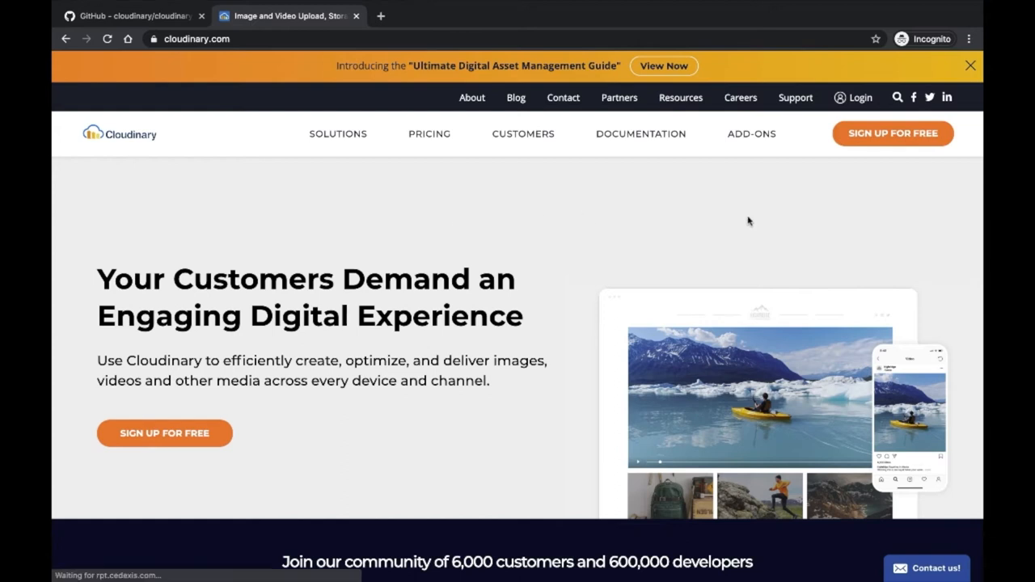
mouse_move(887, 168)
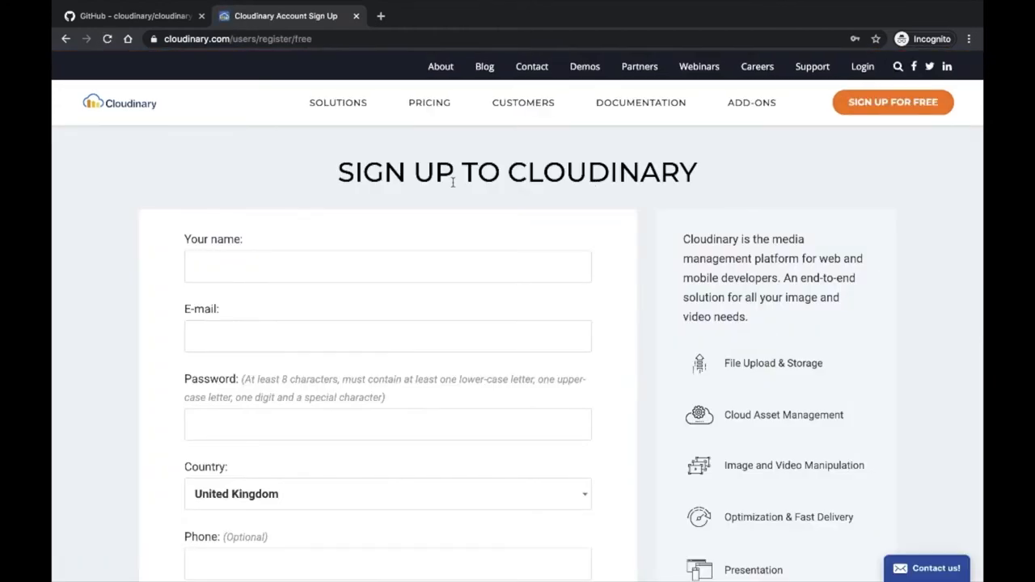
Step: Scroll down the Cloudinary free account sign-up form
scroll(down, 3)
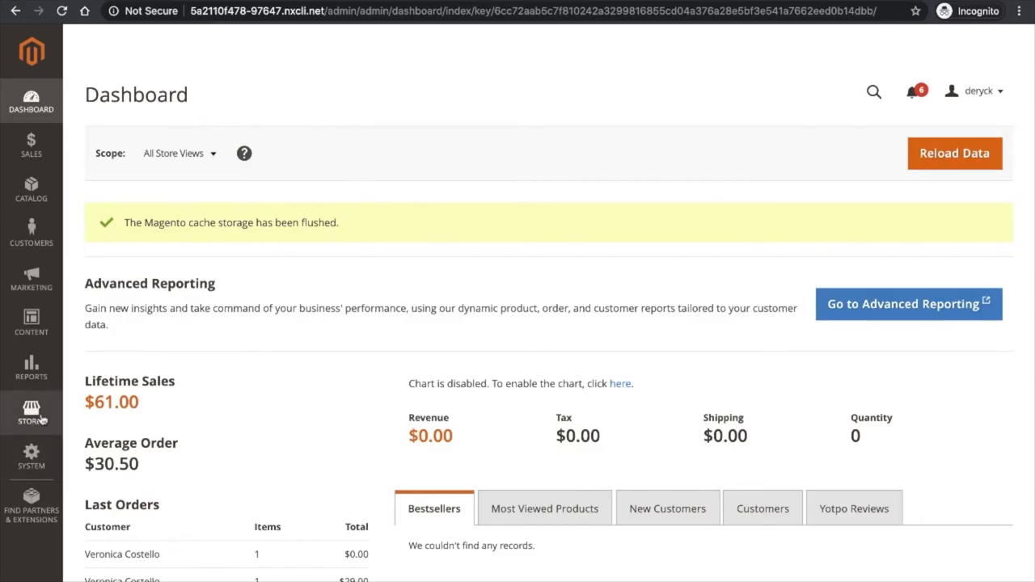
Step: Open Stores > Configuration > Cloudinary > Settings and copy Cloudinary's API environment variable
click(31, 413)
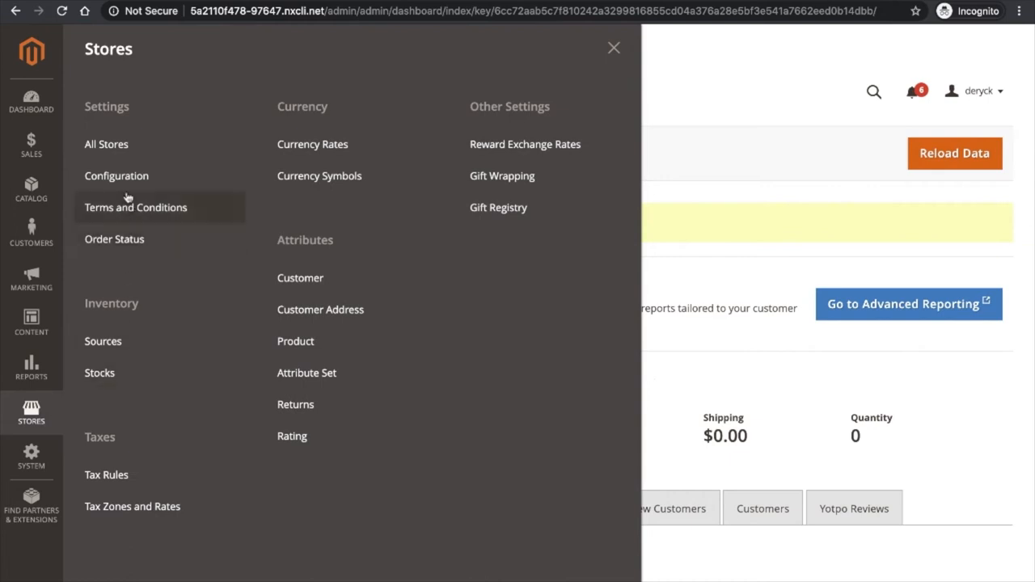
click(116, 175)
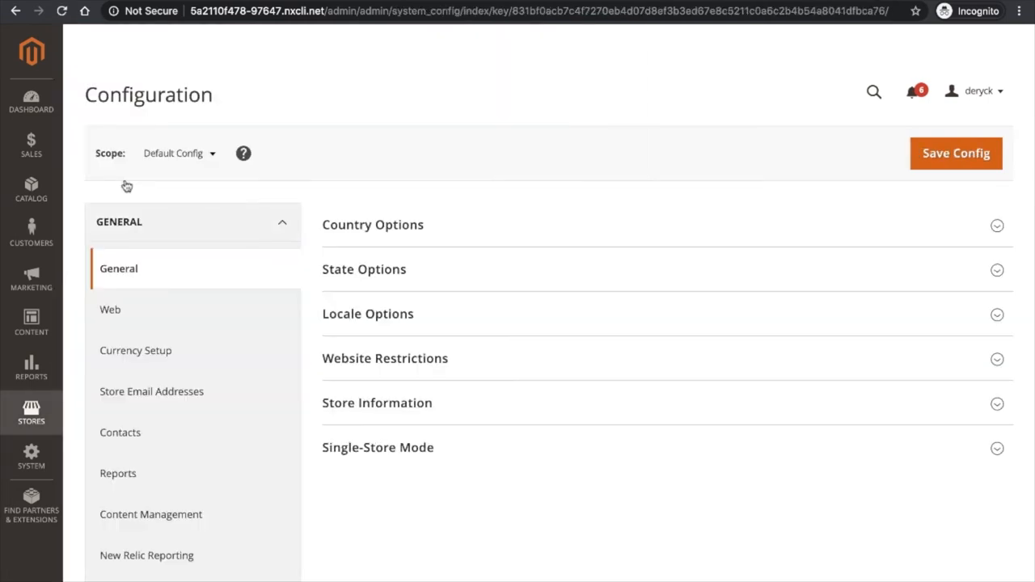
scroll(down, 3)
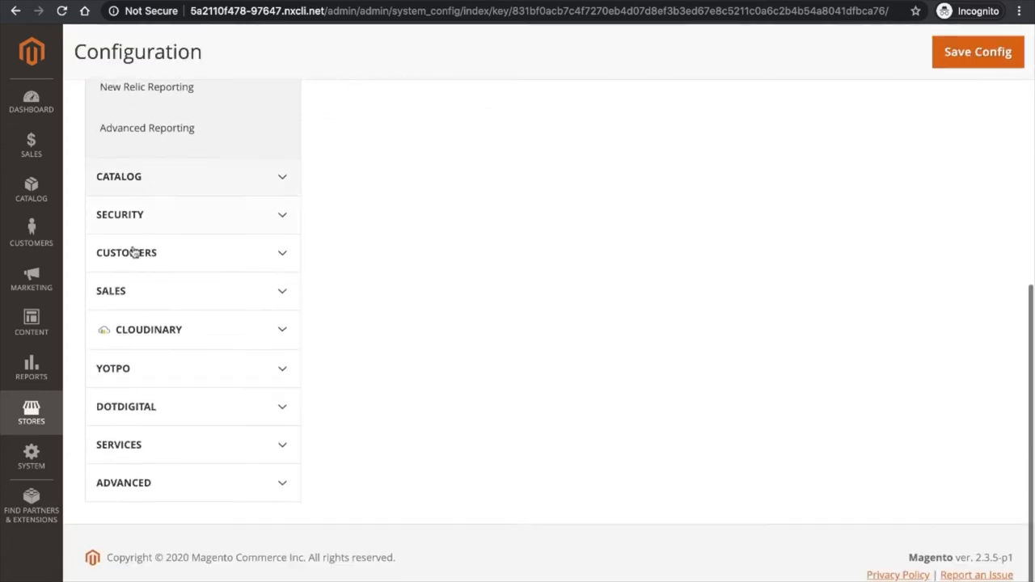
click(149, 329)
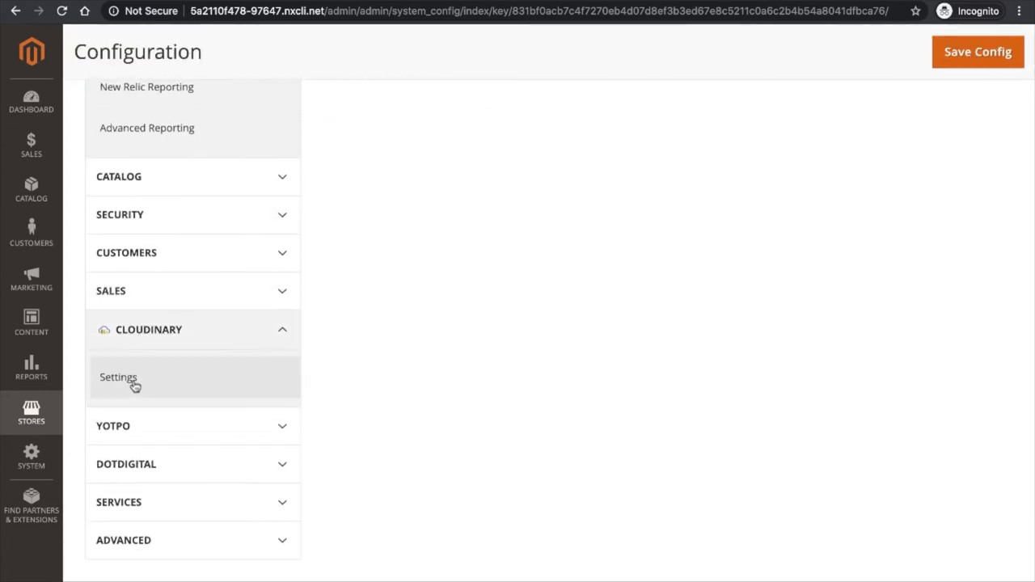
click(118, 377)
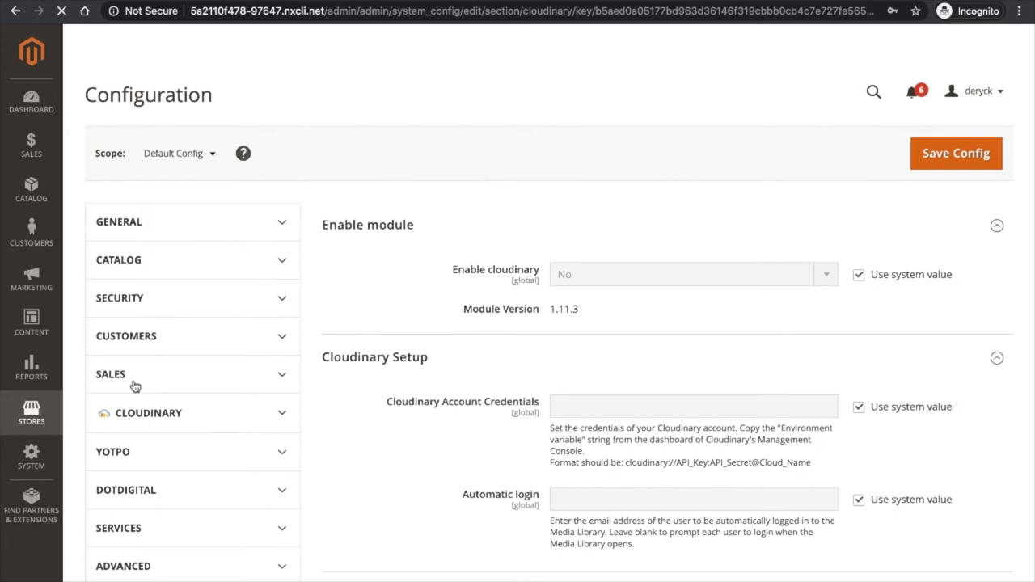
click(149, 412)
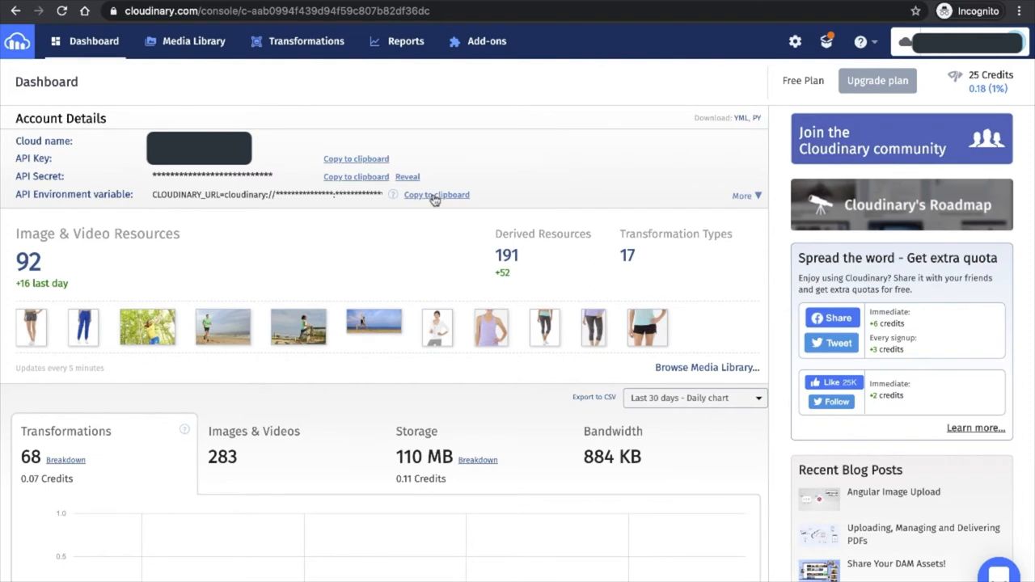
click(436, 195)
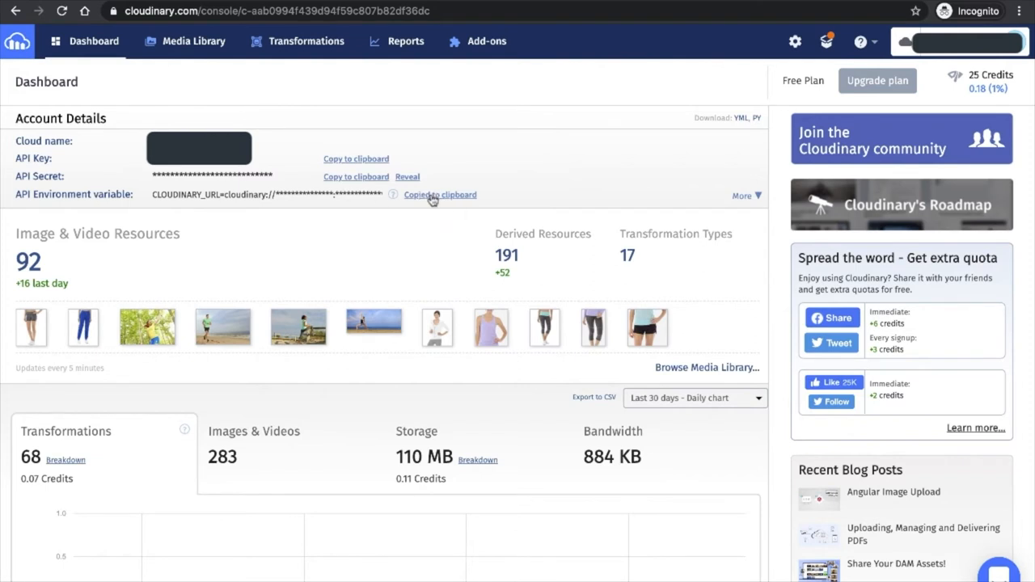
click(440, 194)
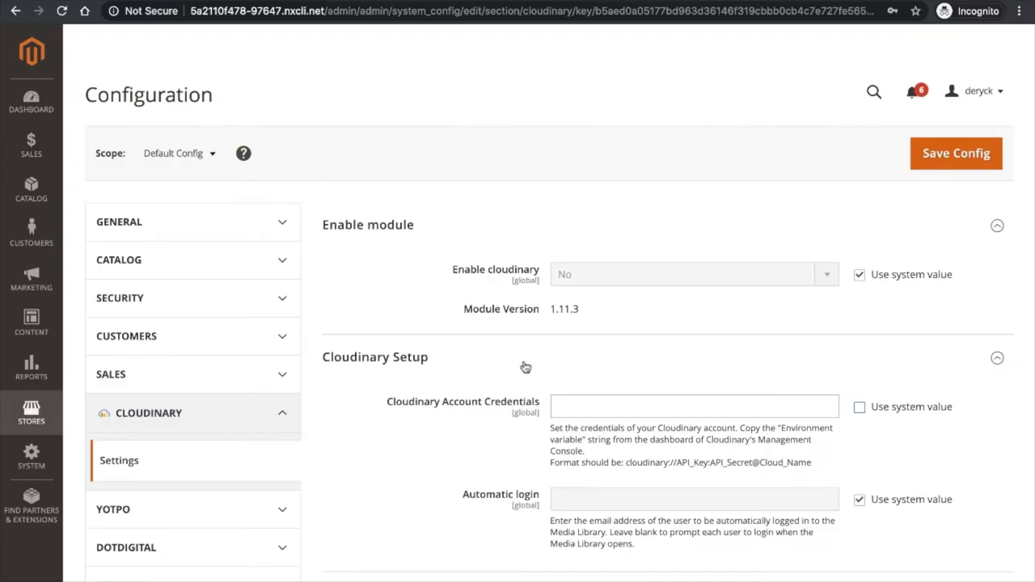
Step: Save the pasted Cloudinary account credentials, then set Enable cloudinary to Yes and save
click(693, 406)
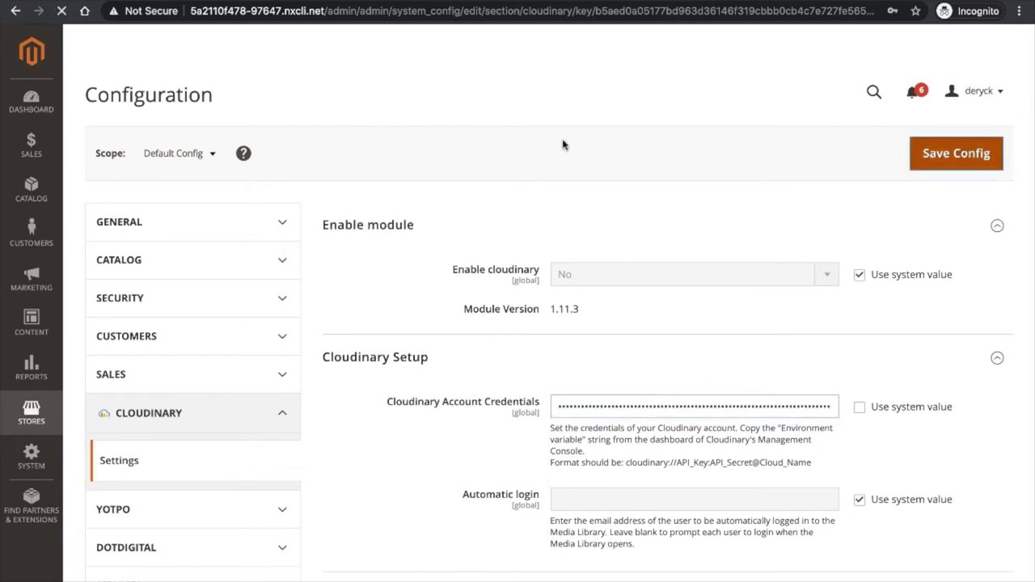
click(955, 153)
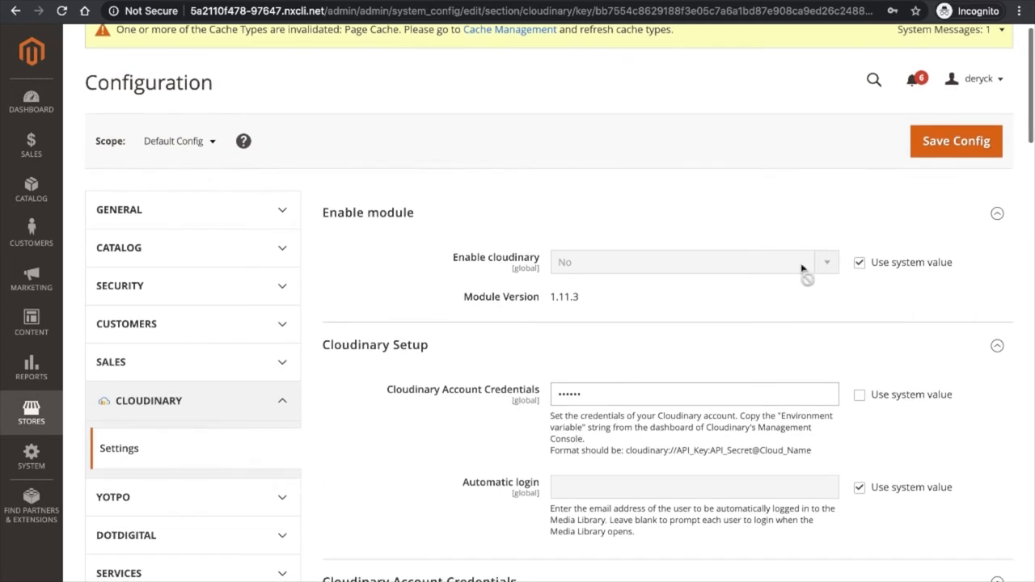
click(687, 262)
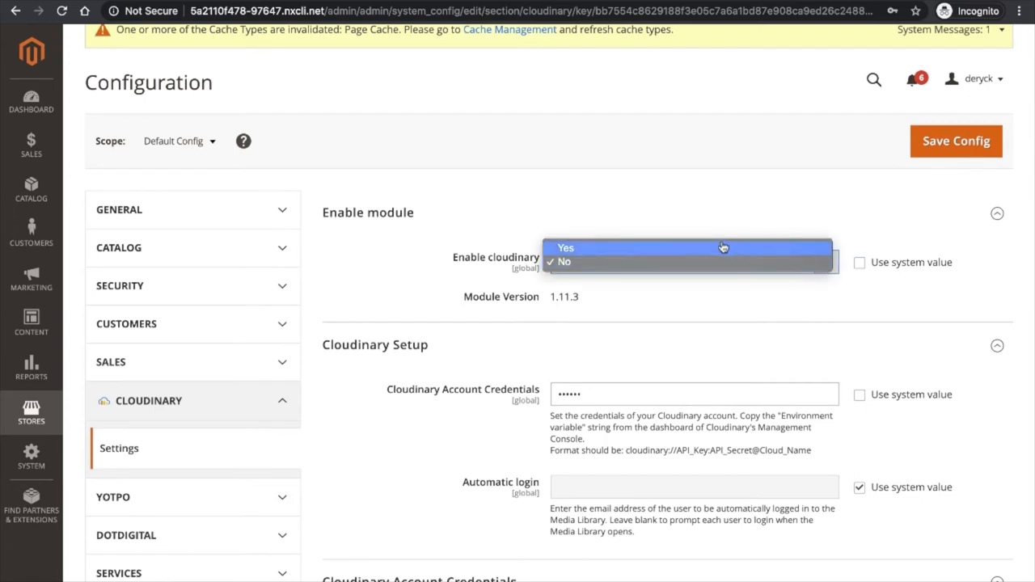
click(566, 247)
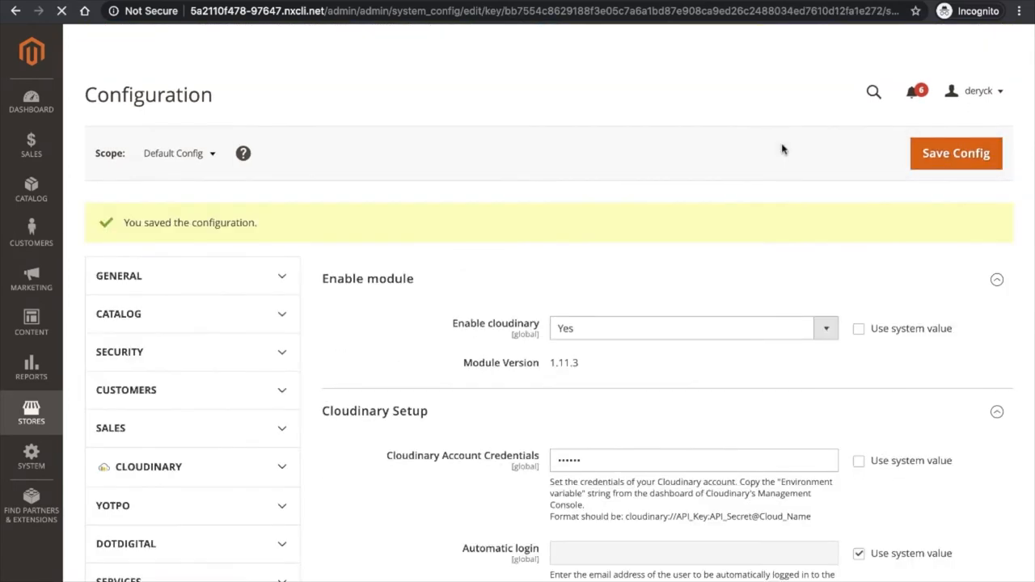
click(147, 467)
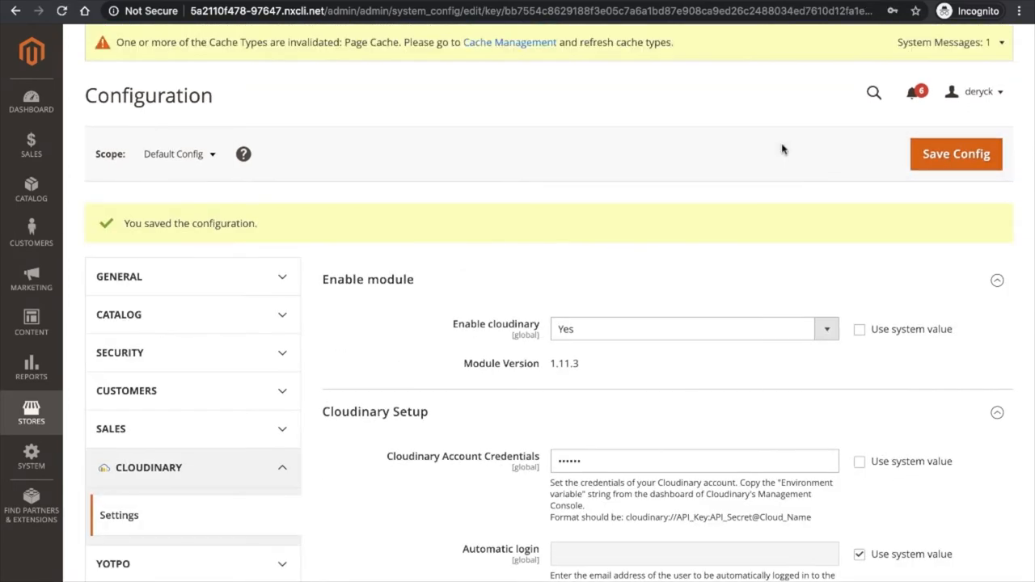
mouse_move(803, 190)
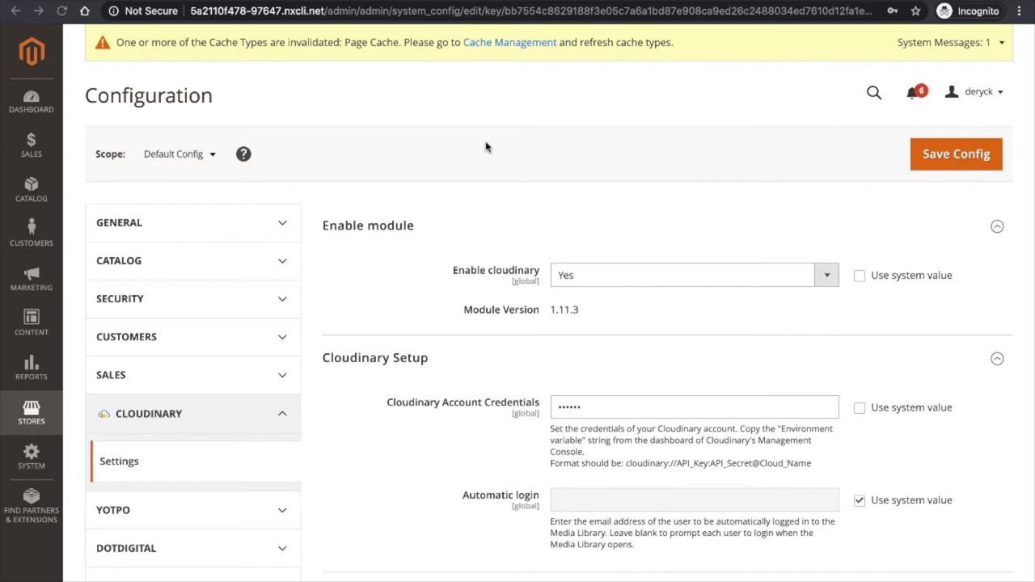
mouse_move(540, 178)
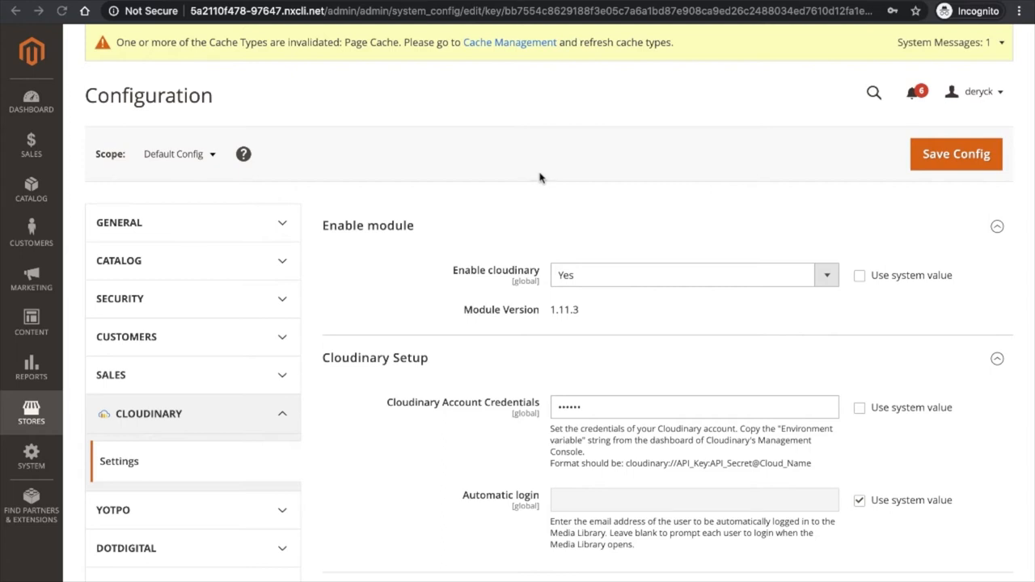
Step: Override the system default and set auto upload mapping for images to Yes
scroll(down, 3)
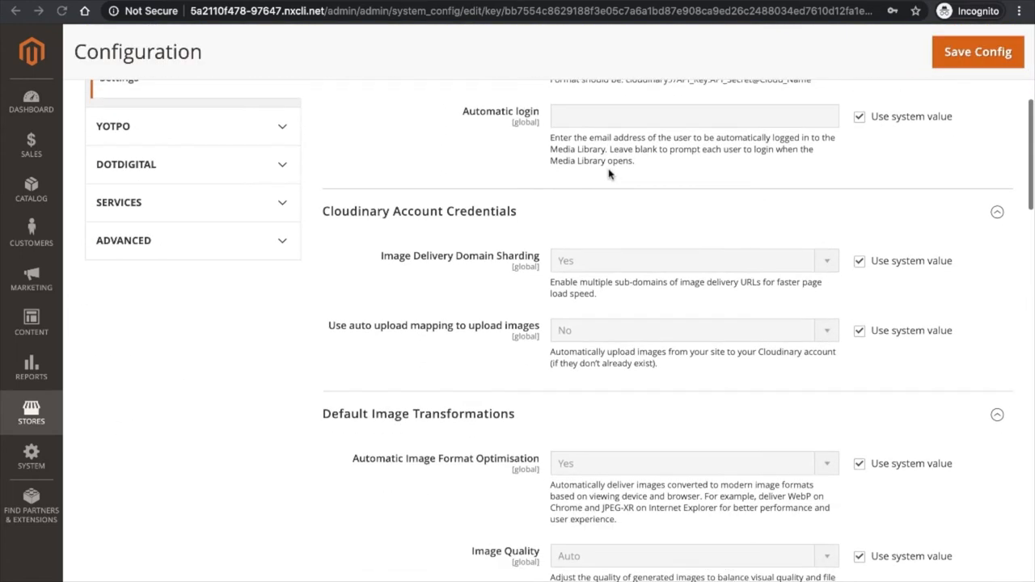
click(859, 330)
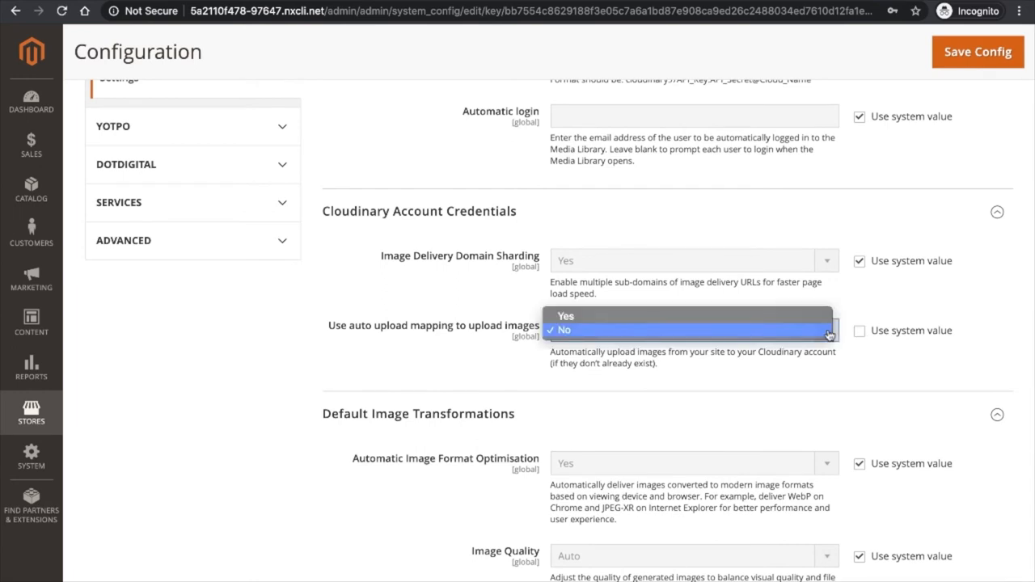
click(566, 316)
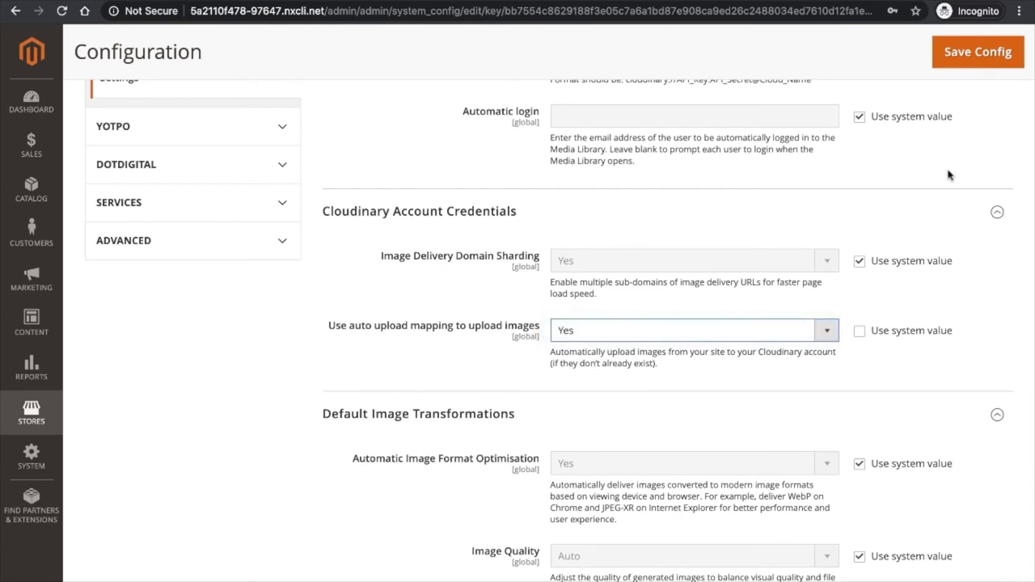
click(977, 51)
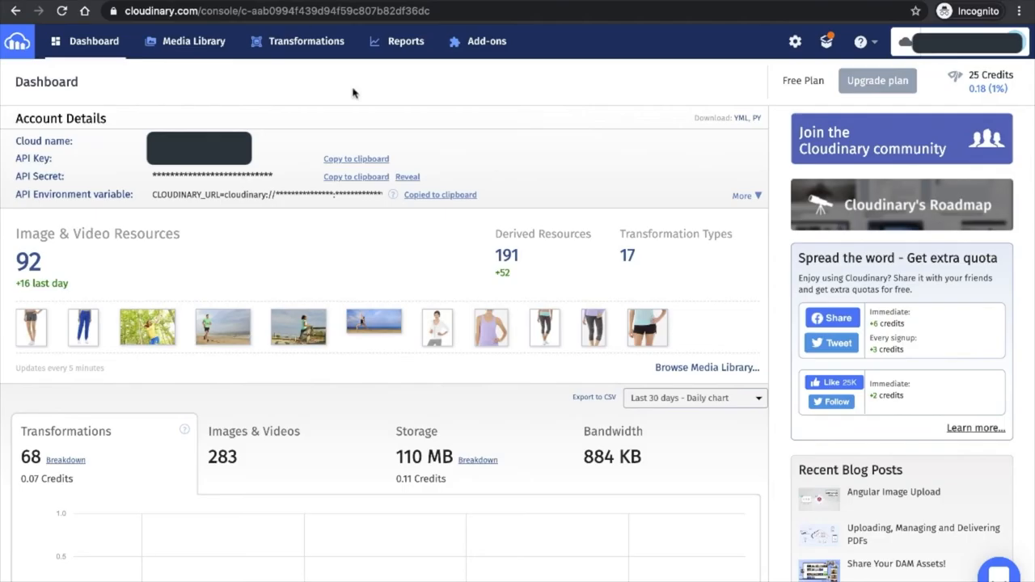
Step: Browse the Cloudinary Media Library's media and samples folders and T-shirt assets
click(193, 42)
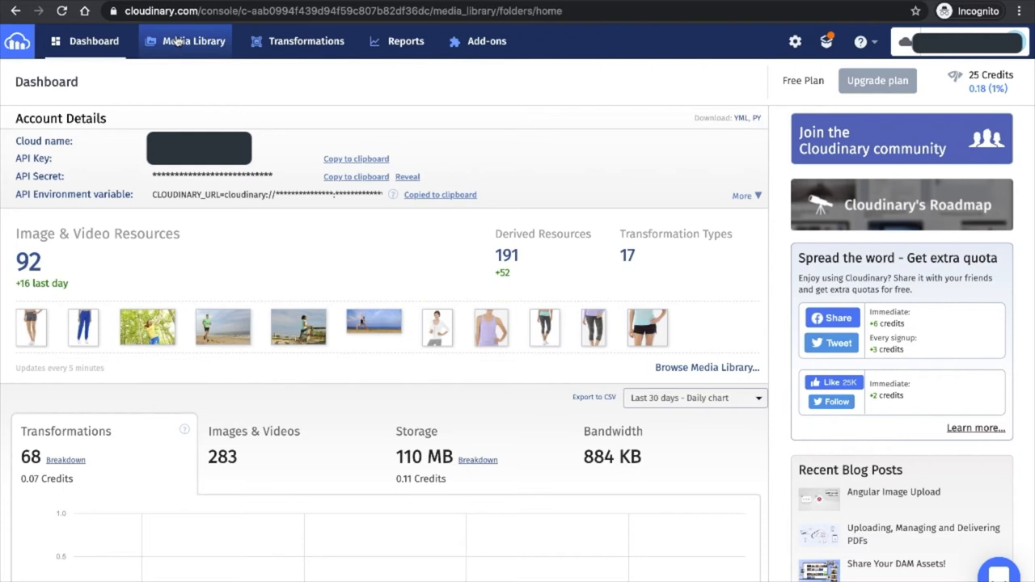
click(193, 42)
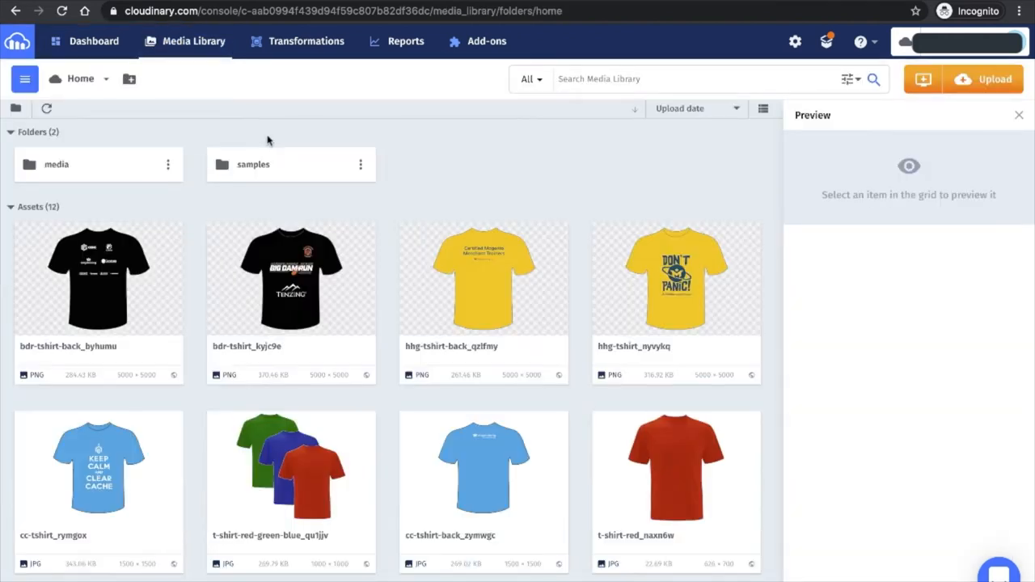
scroll(down, 3)
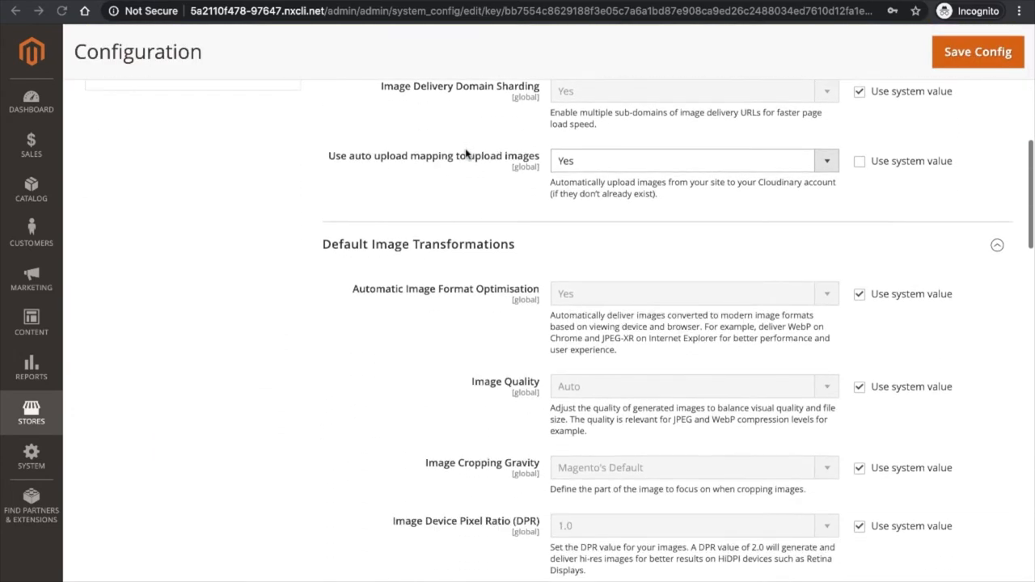
scroll(down, 3)
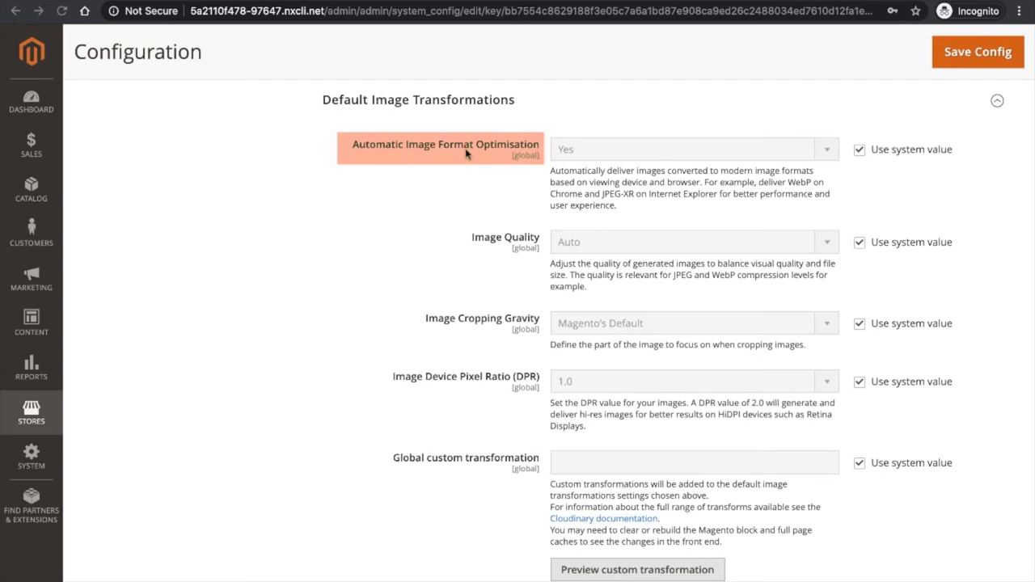
mouse_move(493, 247)
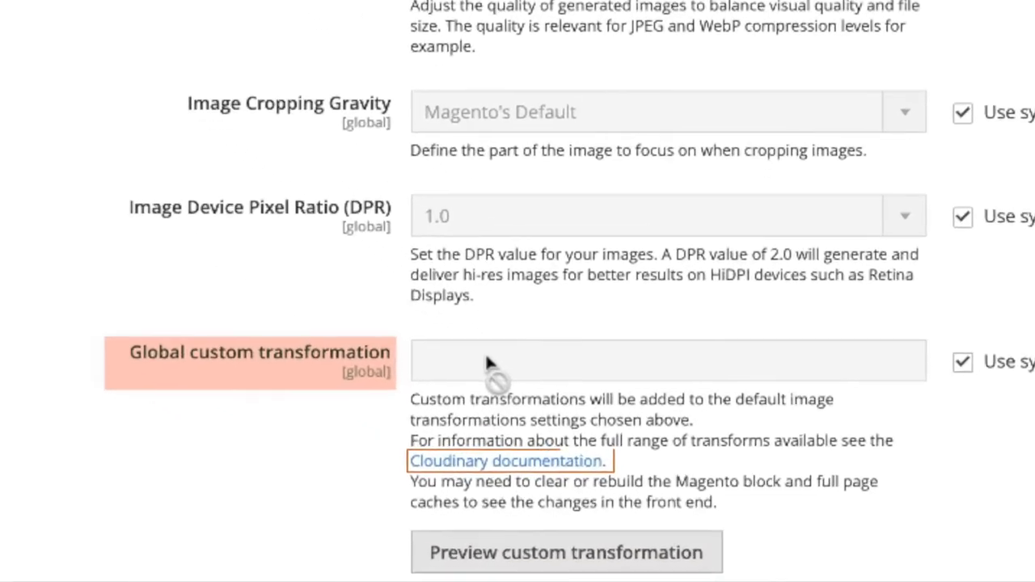
Step: Preview the r_60,w_200 global custom transformation
scroll(down, 3)
text(r_60,w_200)
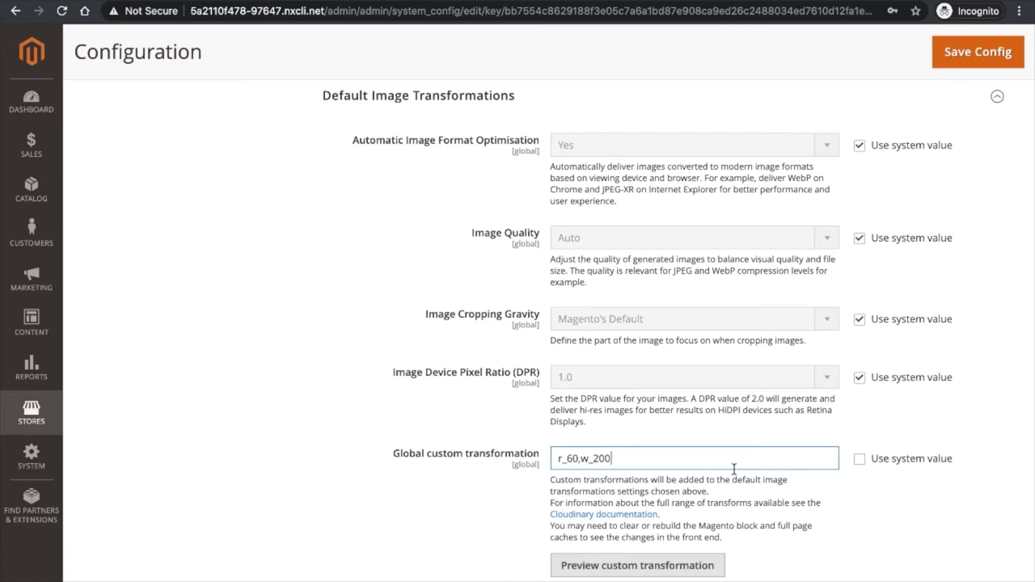
click(637, 565)
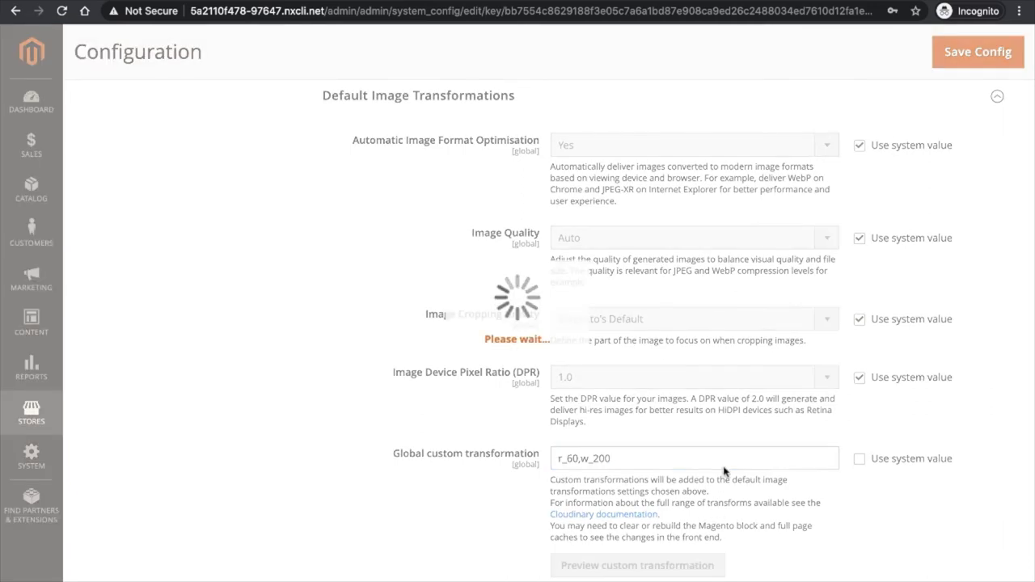
click(637, 565)
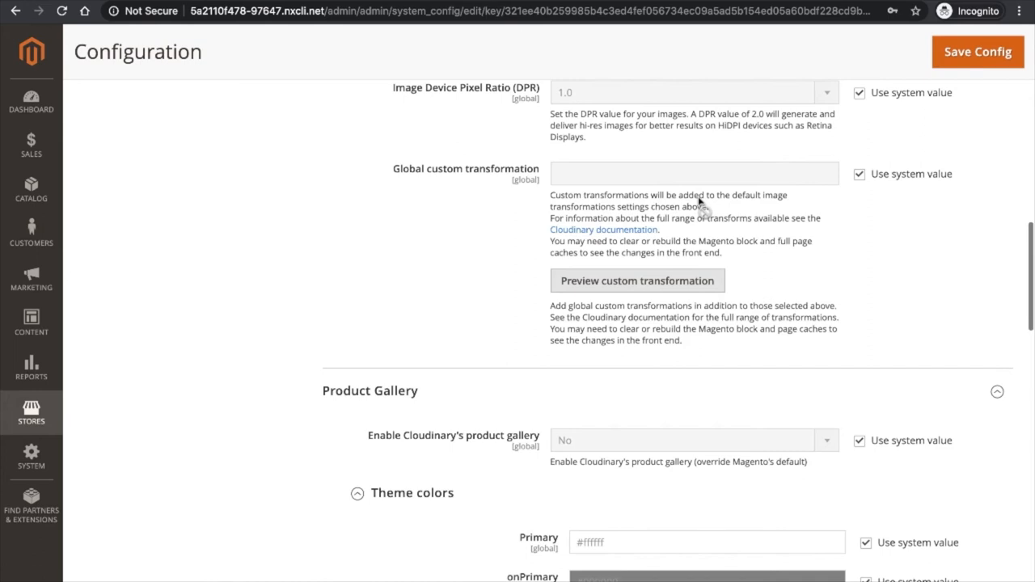
Step: Scroll to the Product Gallery settings and set the main viewer transition to Fade
scroll(down, 3)
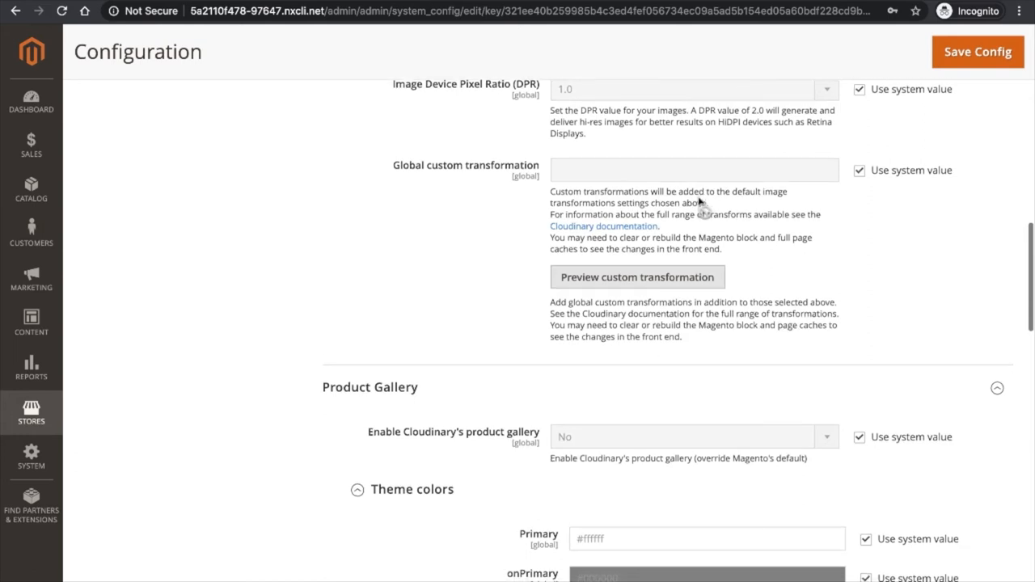
scroll(down, 3)
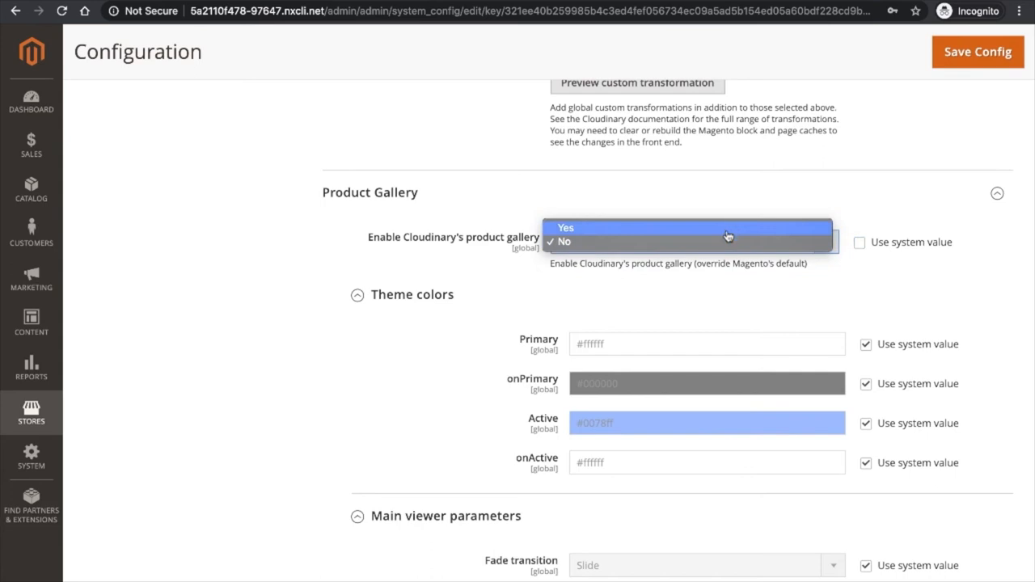
scroll(down, 3)
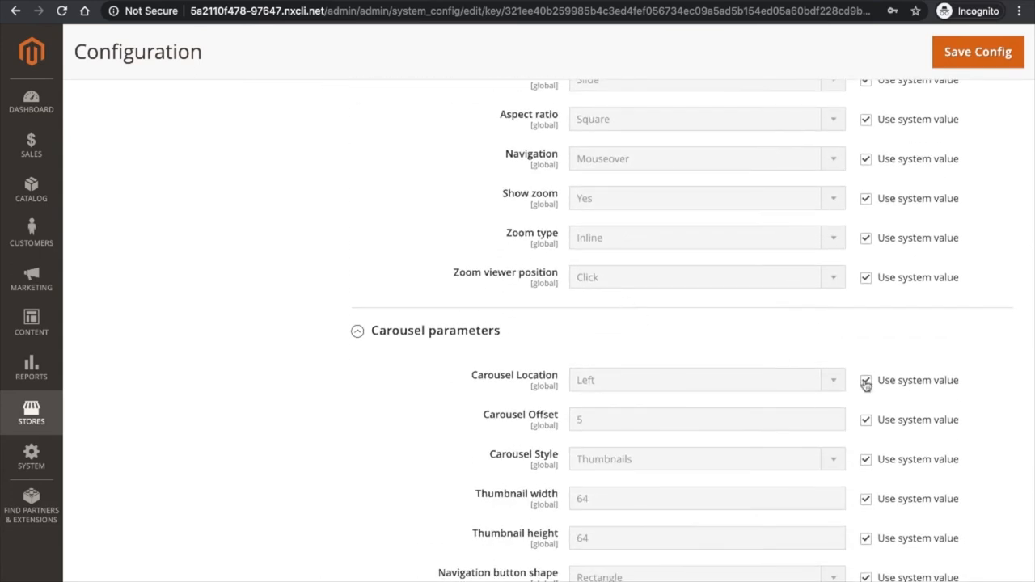
click(705, 380)
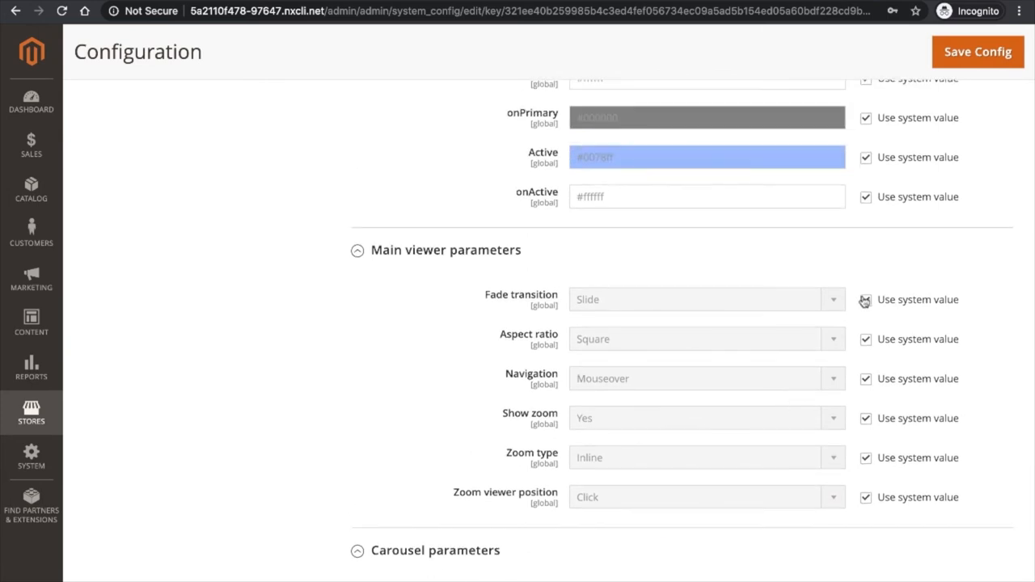
click(704, 299)
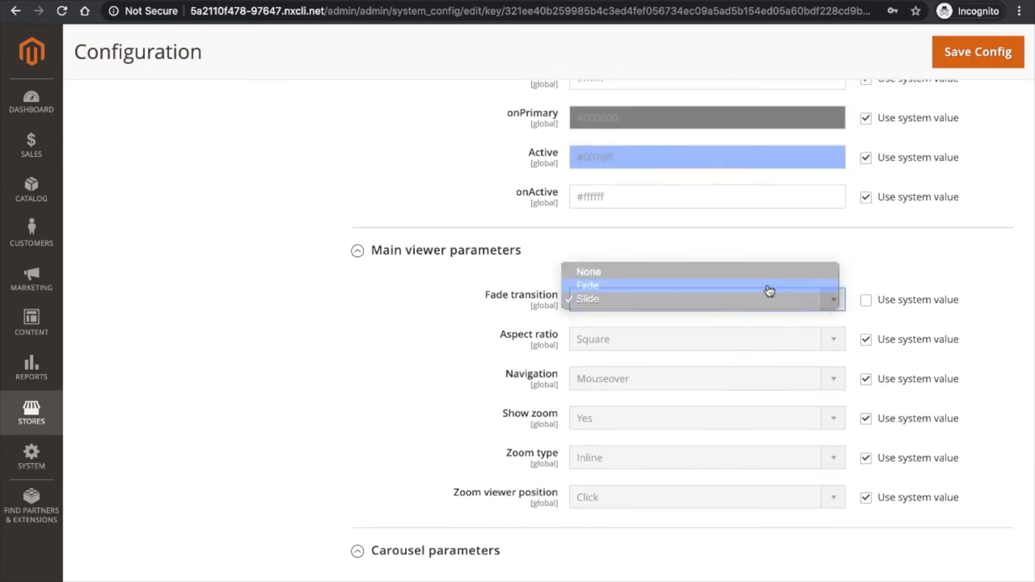
click(587, 284)
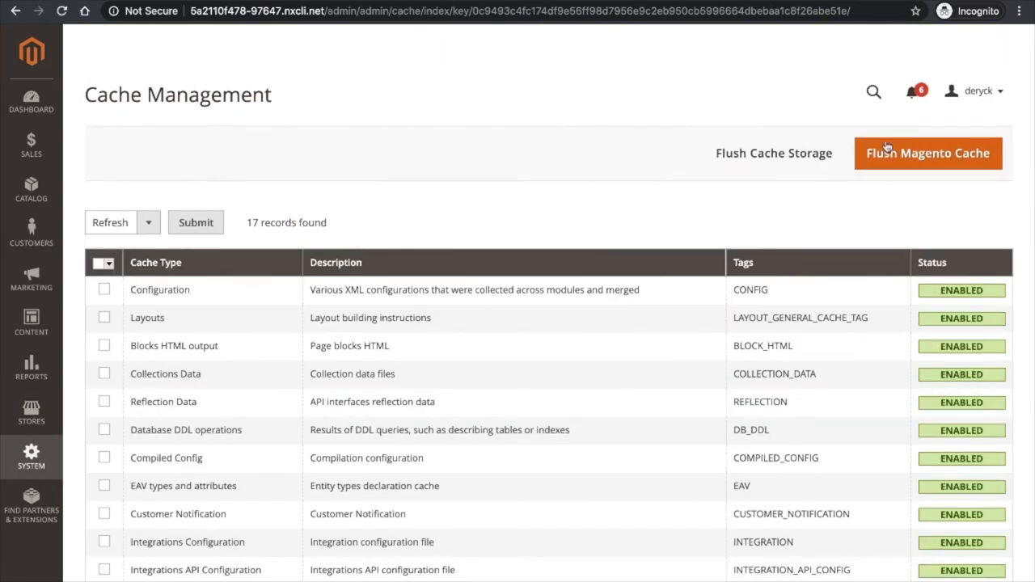
Step: Flush the Magento cache and reload the jacket product page in the storefront
click(927, 153)
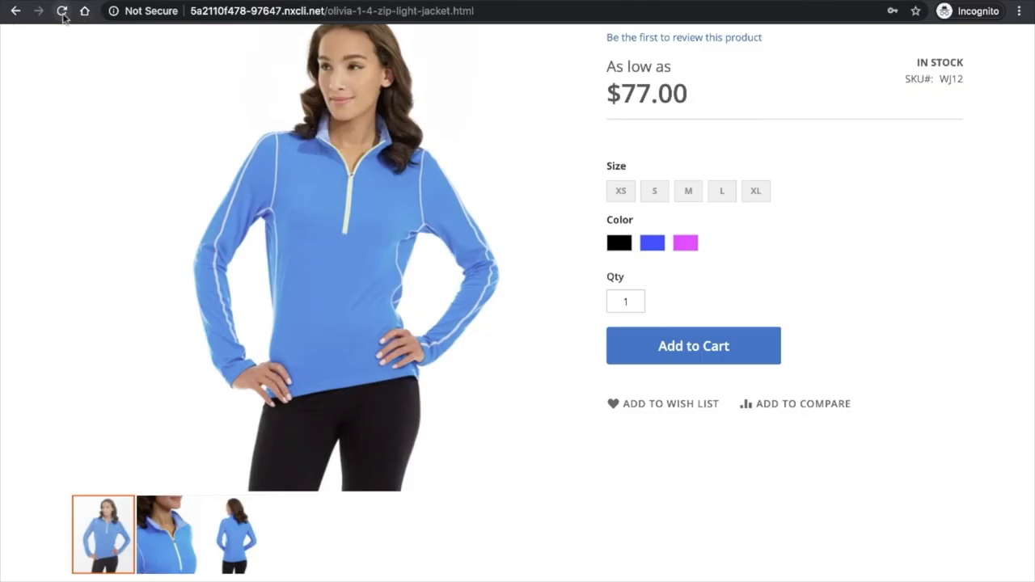
click(62, 12)
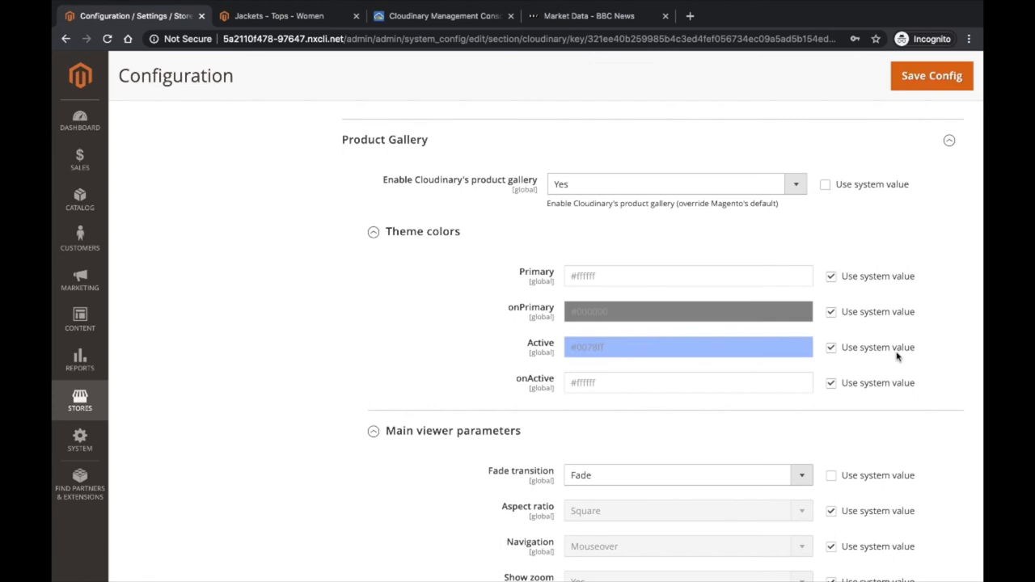
Step: Override the default Active theme colour, then view the Olivia 1/4 Zip Light Jacket gallery images
click(830, 346)
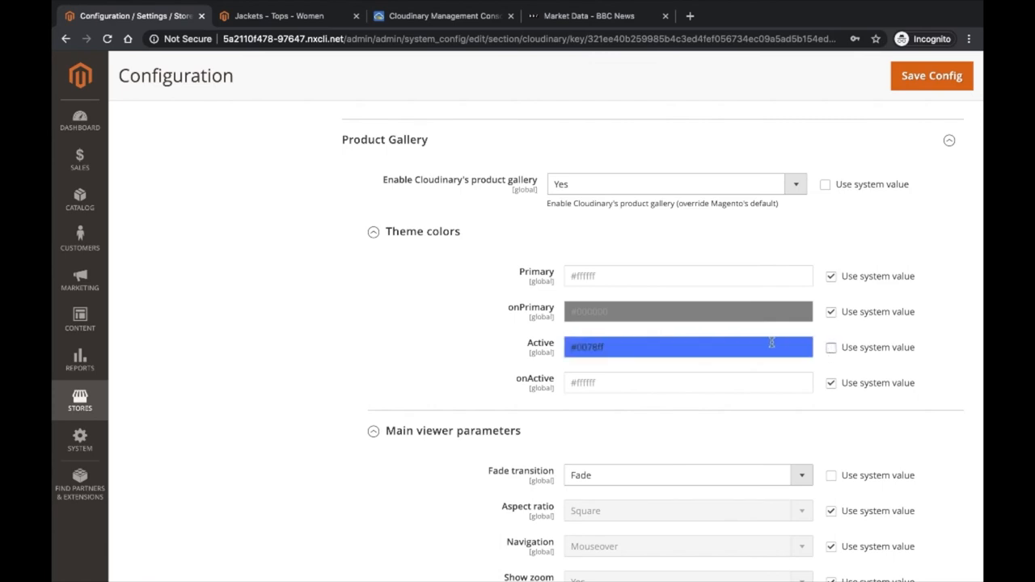
click(688, 347)
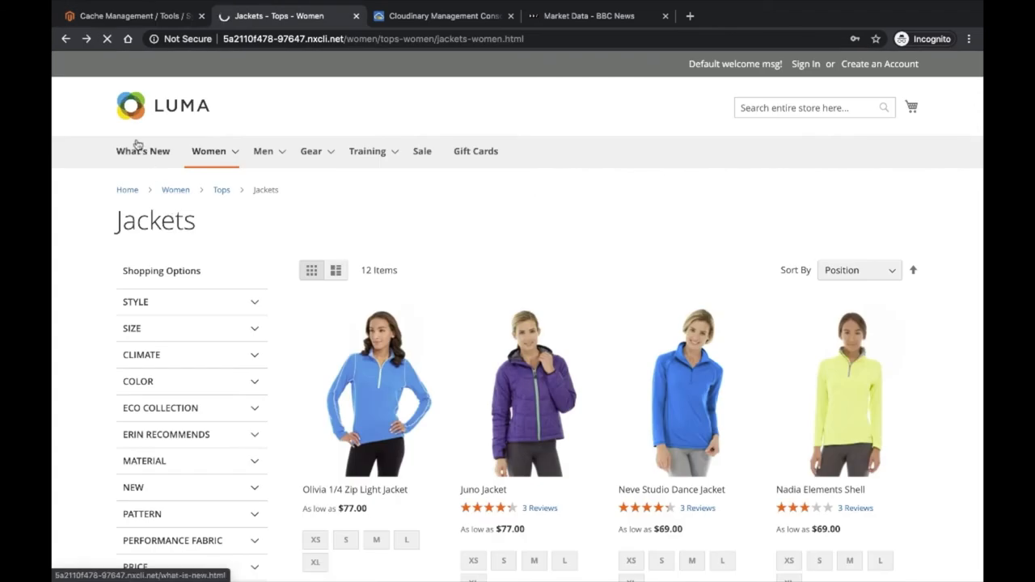
click(376, 388)
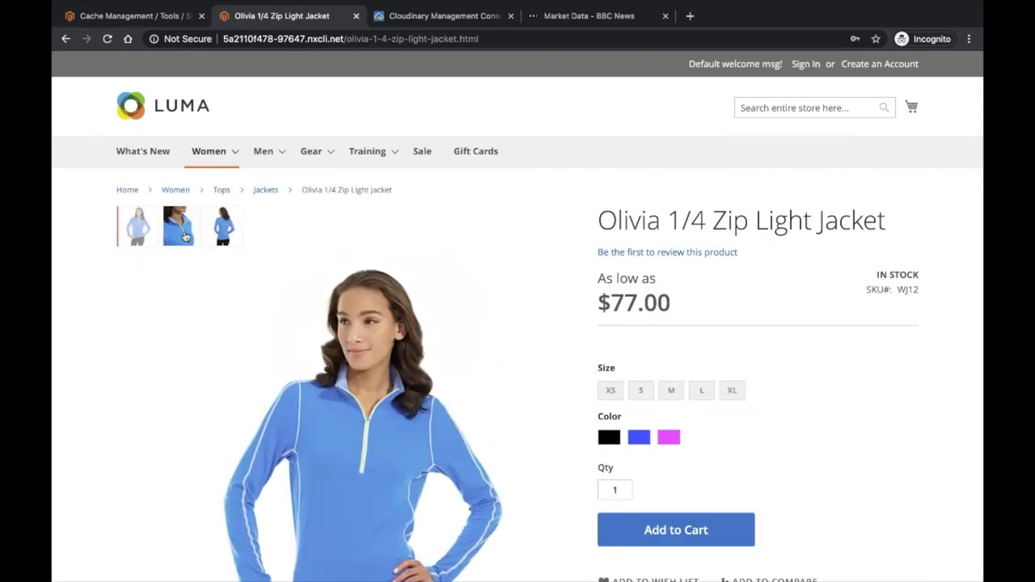
click(220, 226)
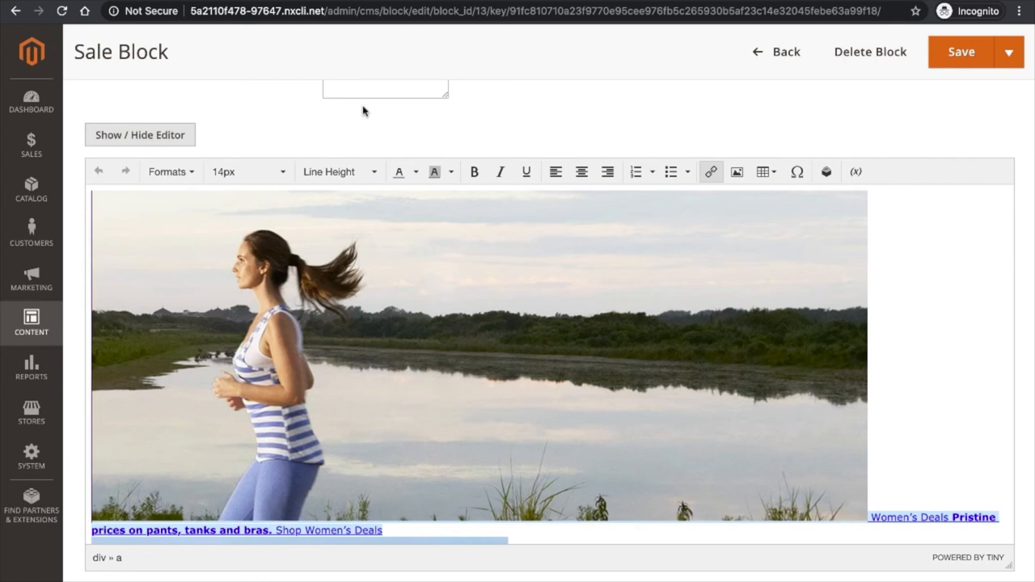
mouse_move(578, 205)
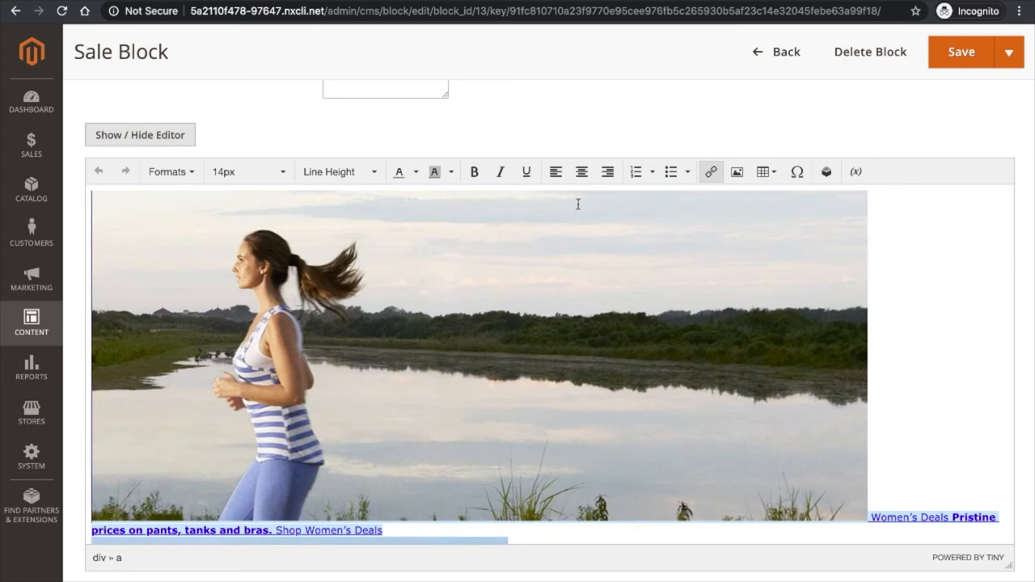
Step: From the Sale Block's image insert dialog, browse the collection folder and launch the Cloudinary media library
click(737, 171)
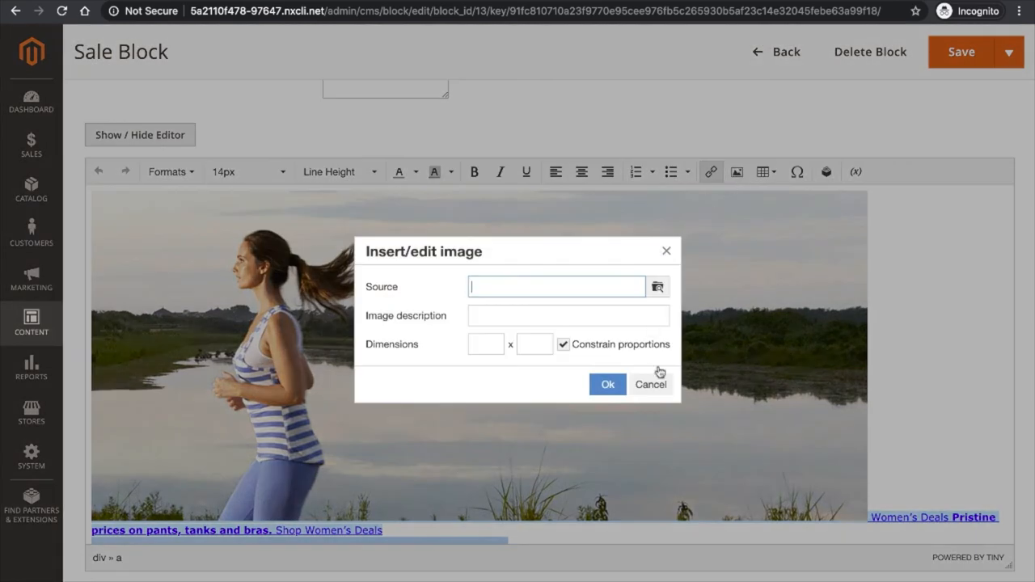
click(657, 287)
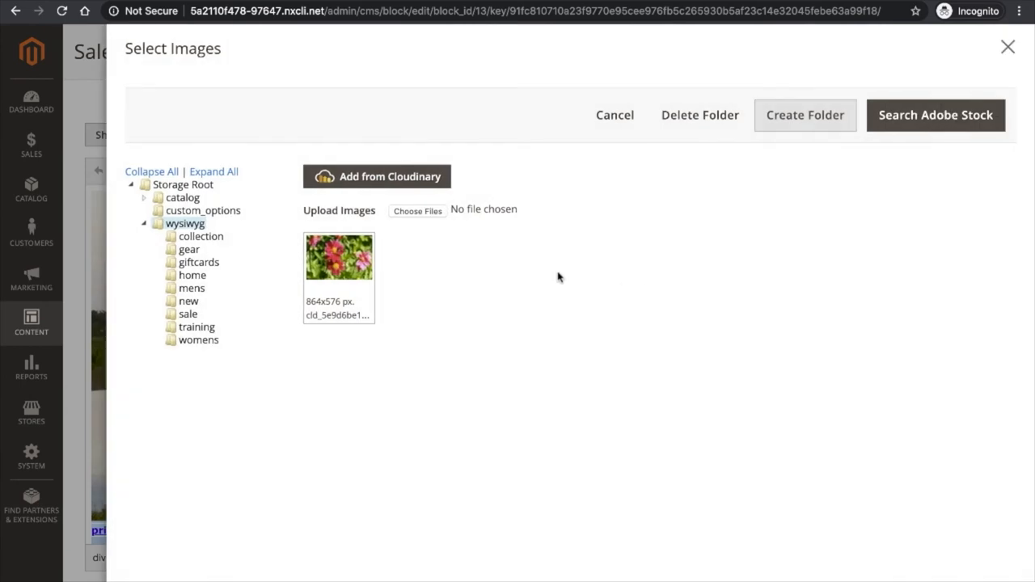
mouse_move(200, 243)
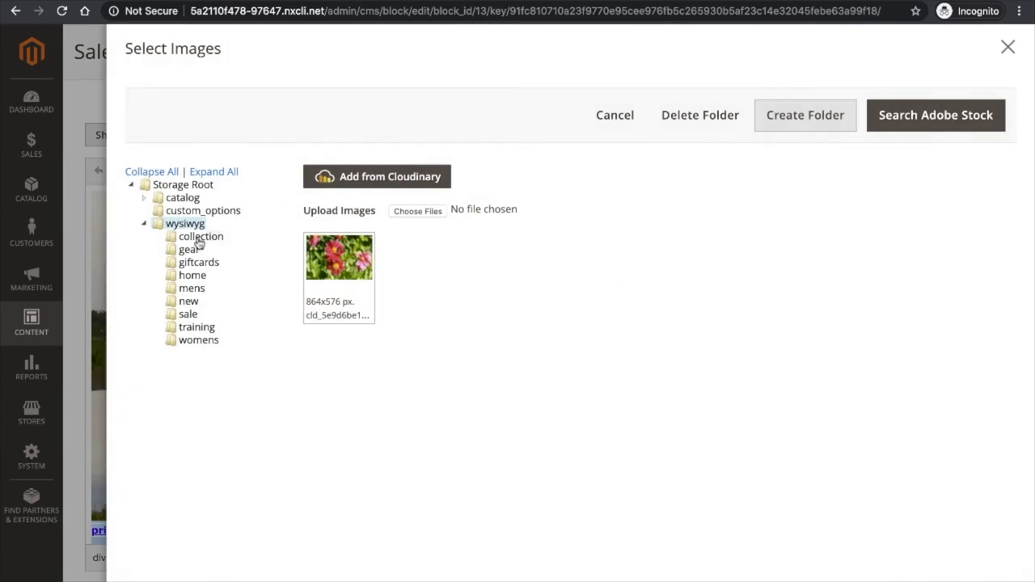
click(200, 236)
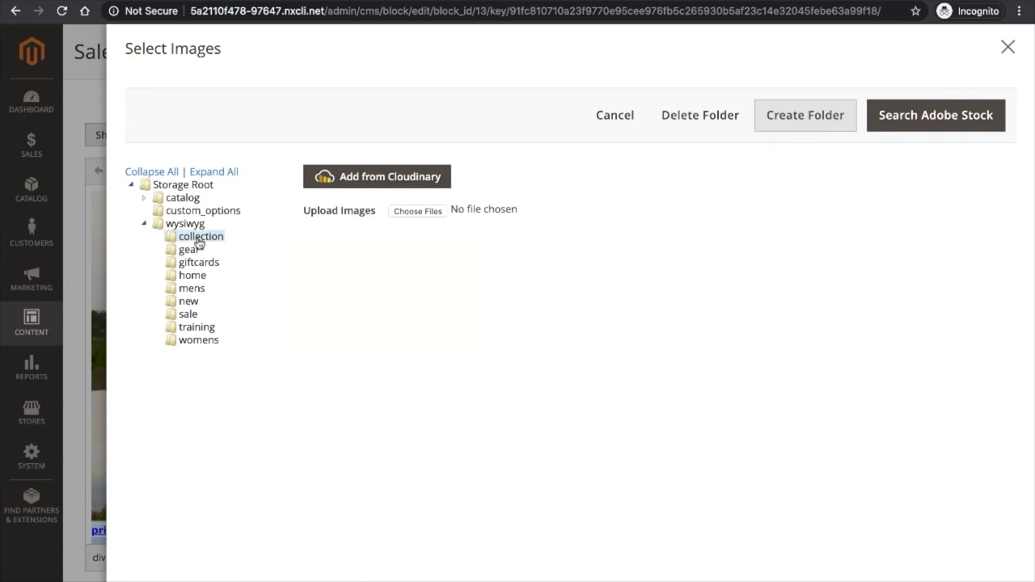
click(200, 237)
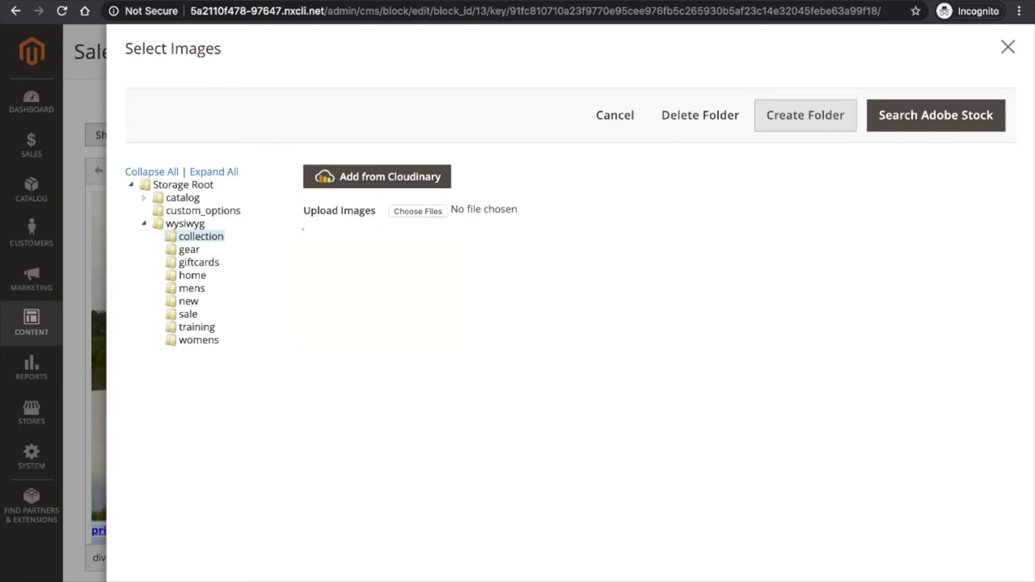
click(376, 177)
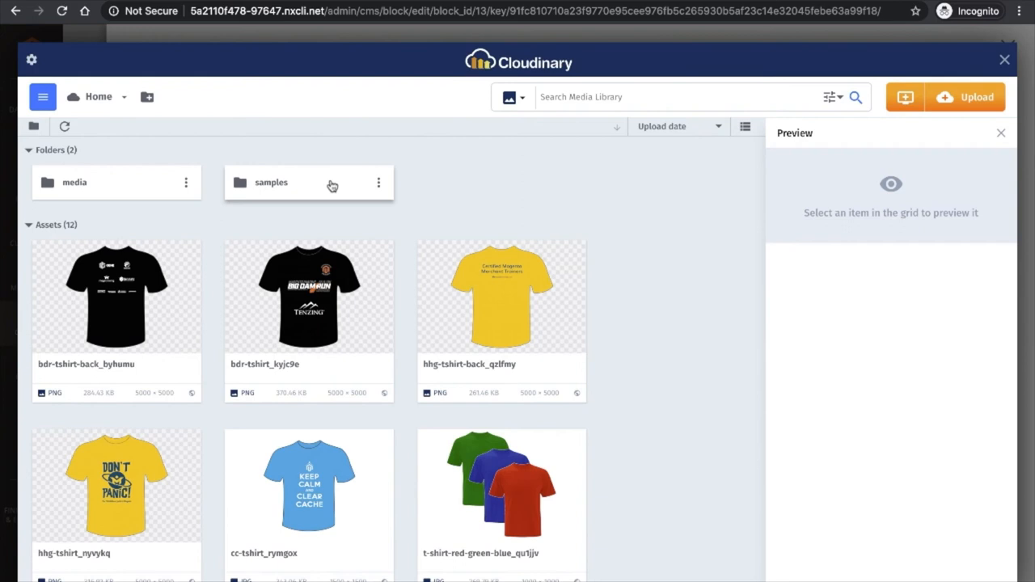
Step: Search the Cloudinary media library for 'bag'
click(679, 97)
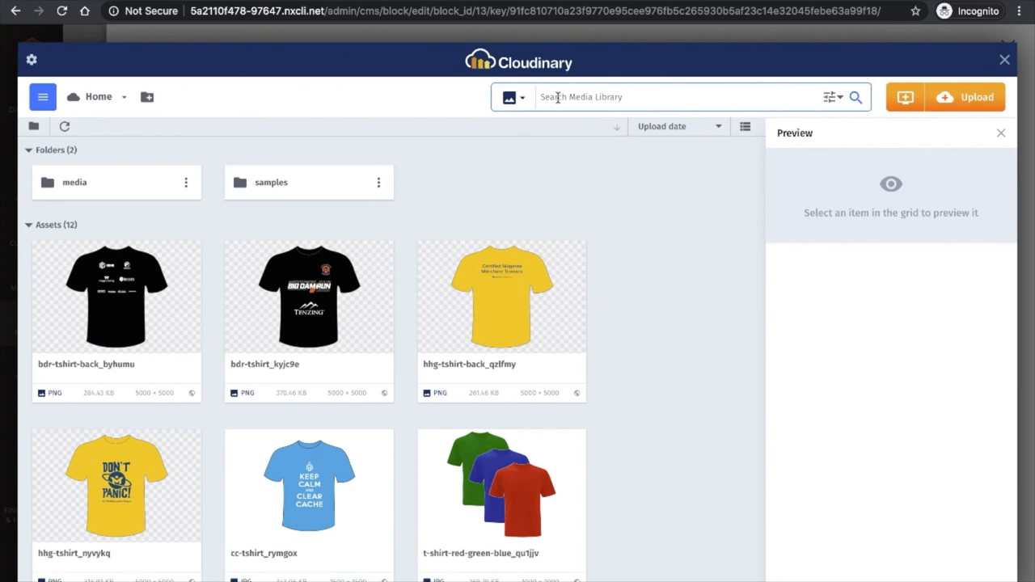
text(bag)
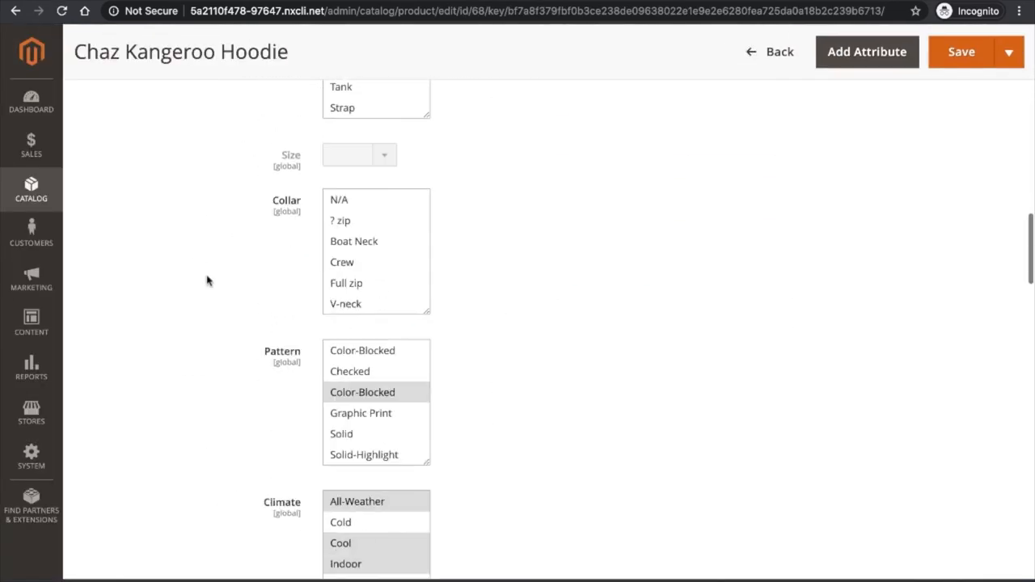
Step: Set the main image's Cloudinary transformation to l_sale_badge_ah7ivg,g_north_east and preview the sale badge
scroll(down, 3)
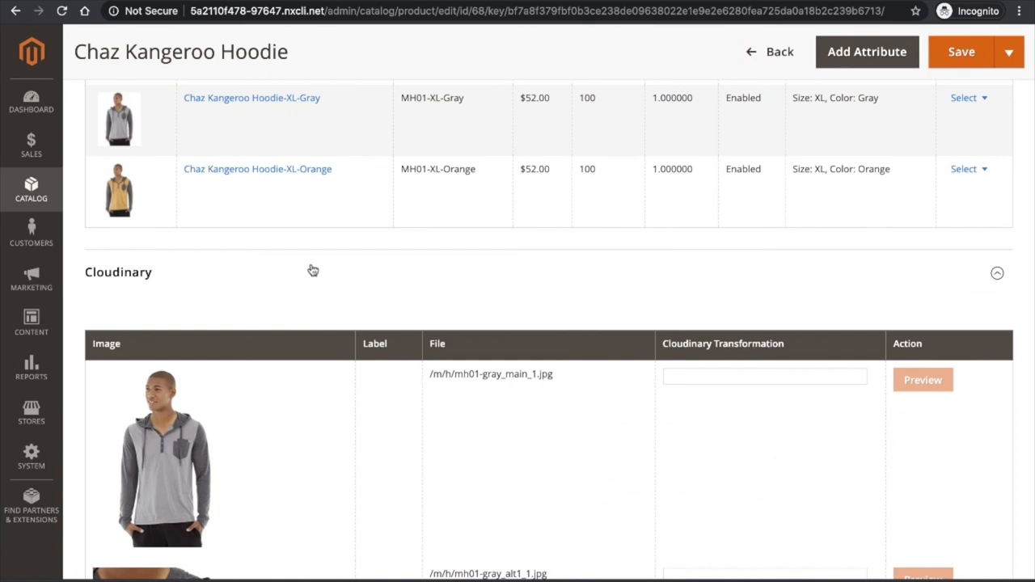
scroll(down, 3)
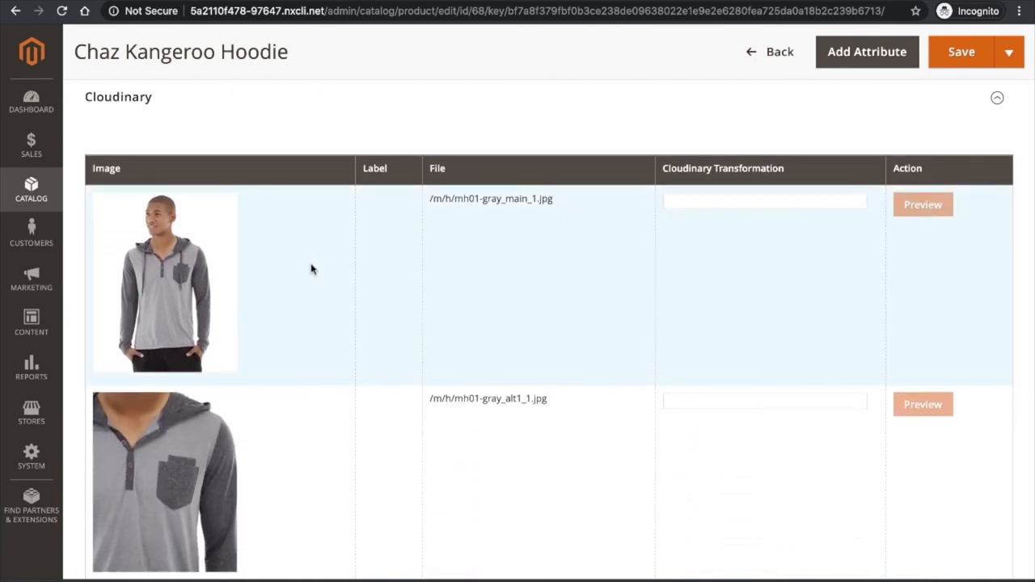
text(l_sale_badge_ah7ivg,g_north_east)
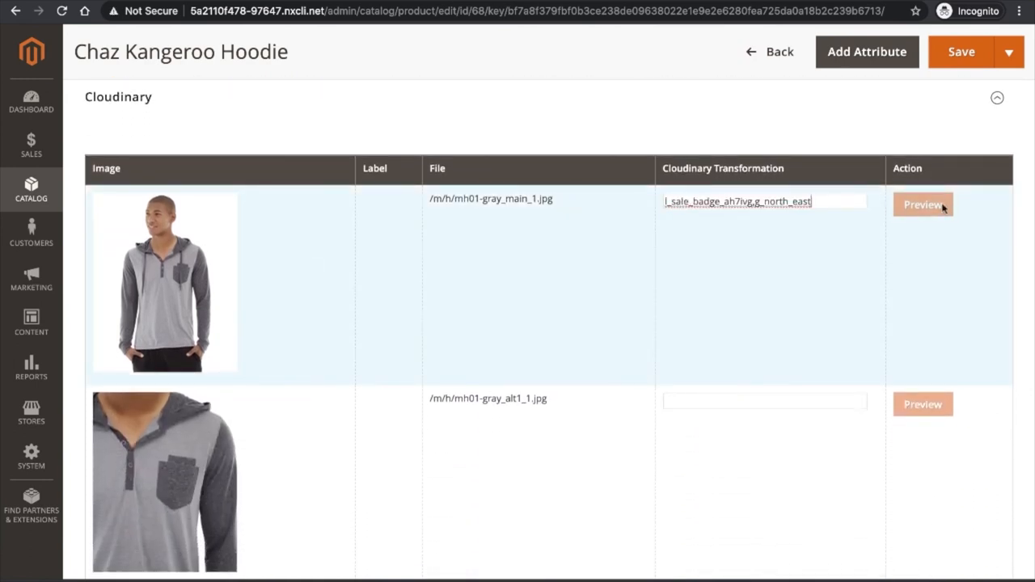
click(923, 204)
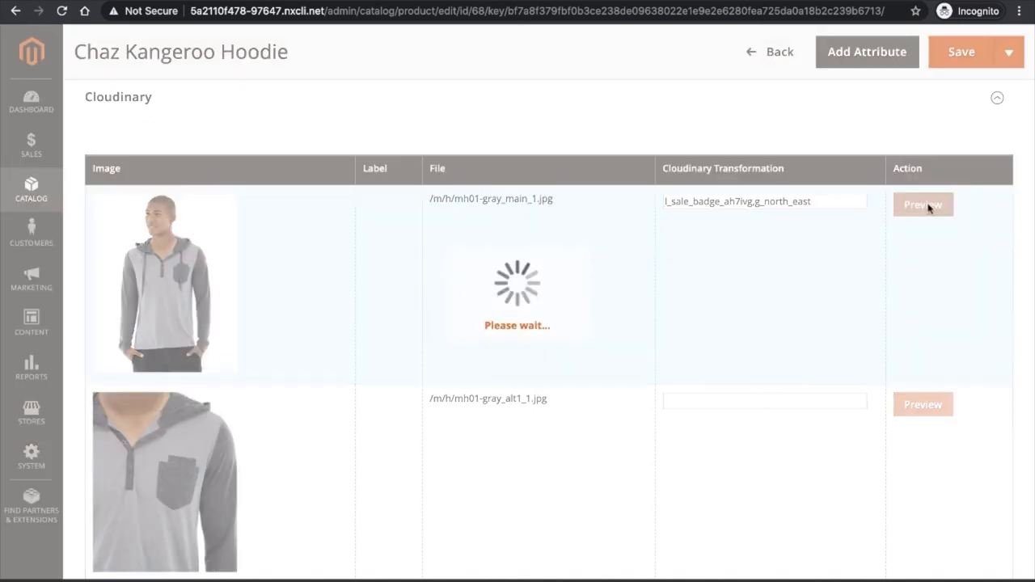
click(922, 204)
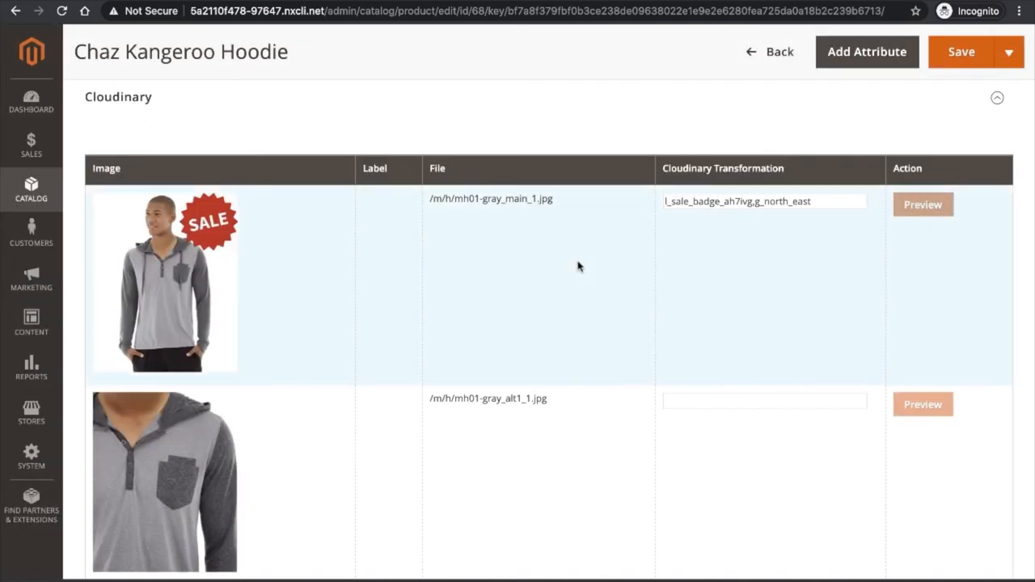
click(922, 203)
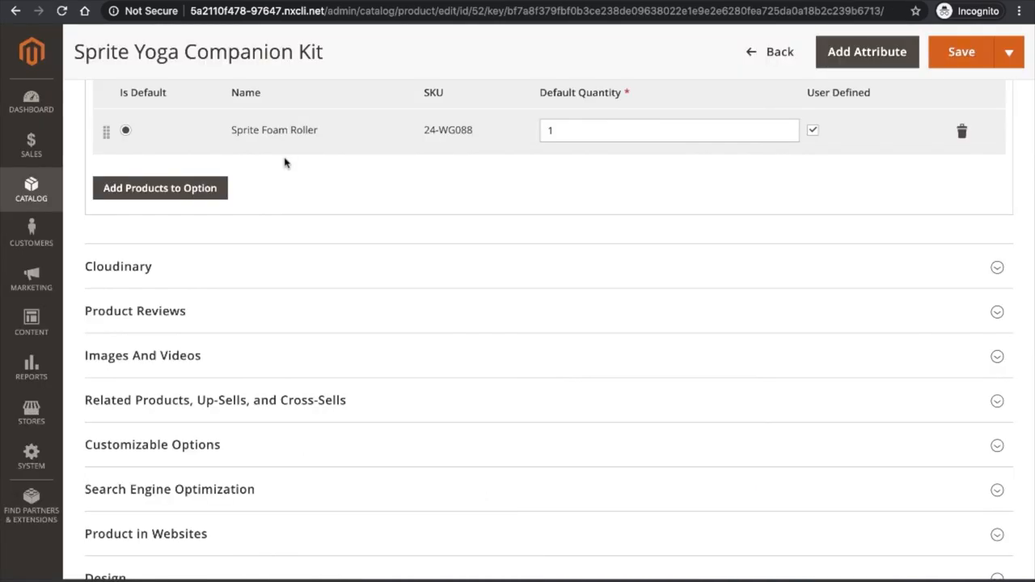
Step: Upload blue yoga in gym.jpg to the Cloudinary media library from the product's Images And Videos section
click(142, 355)
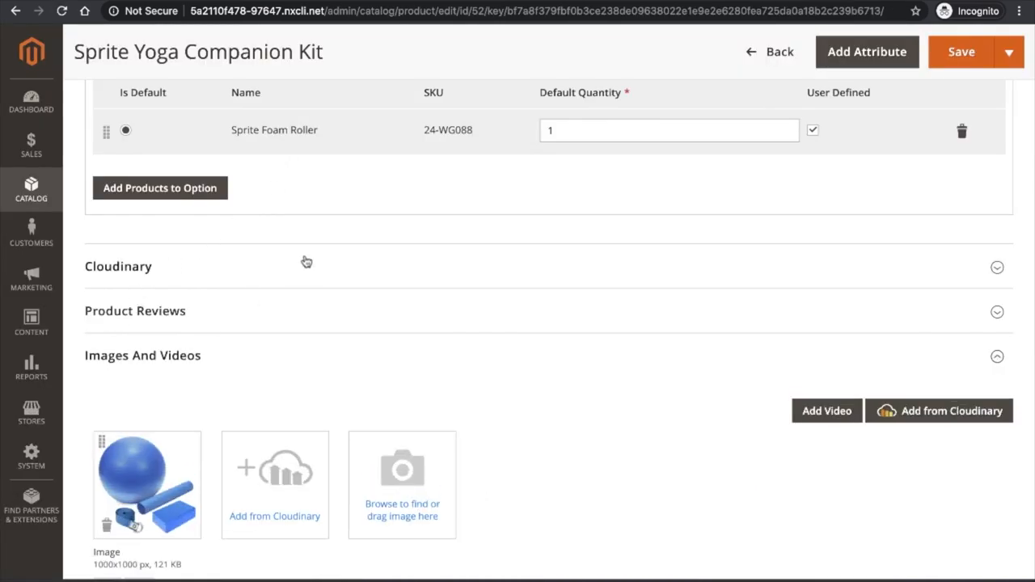
mouse_move(903, 445)
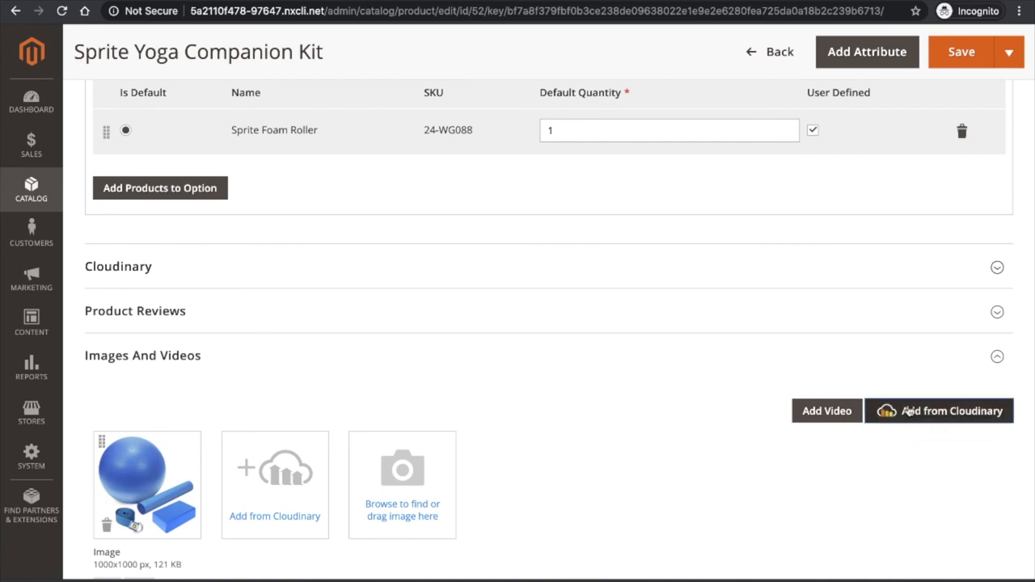
click(939, 411)
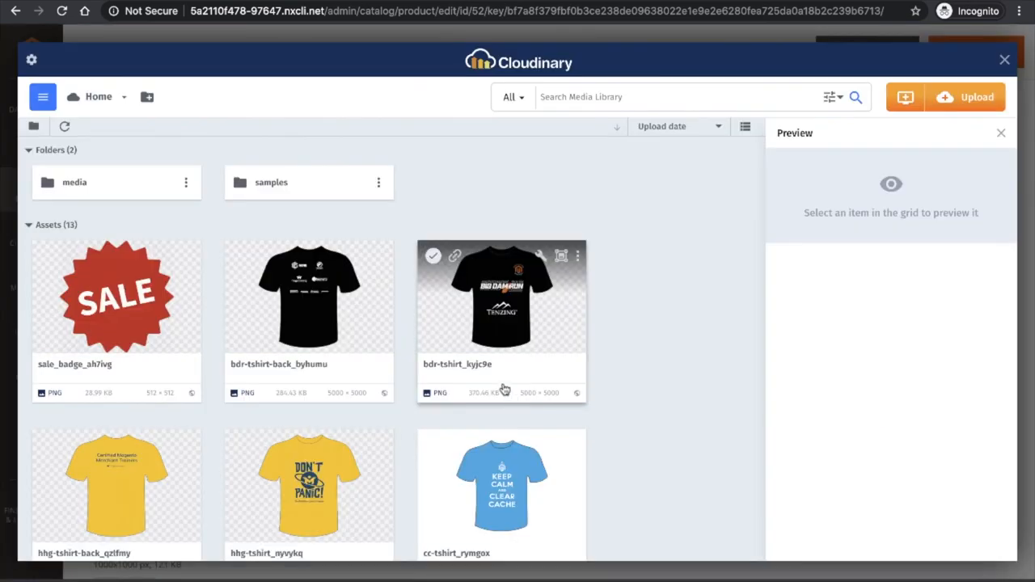
click(966, 96)
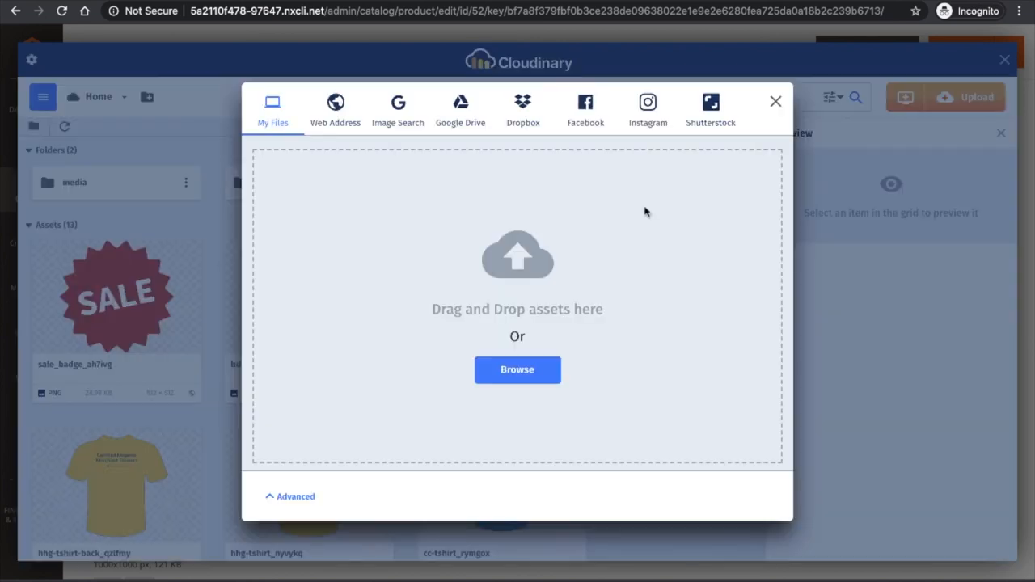
mouse_move(599, 228)
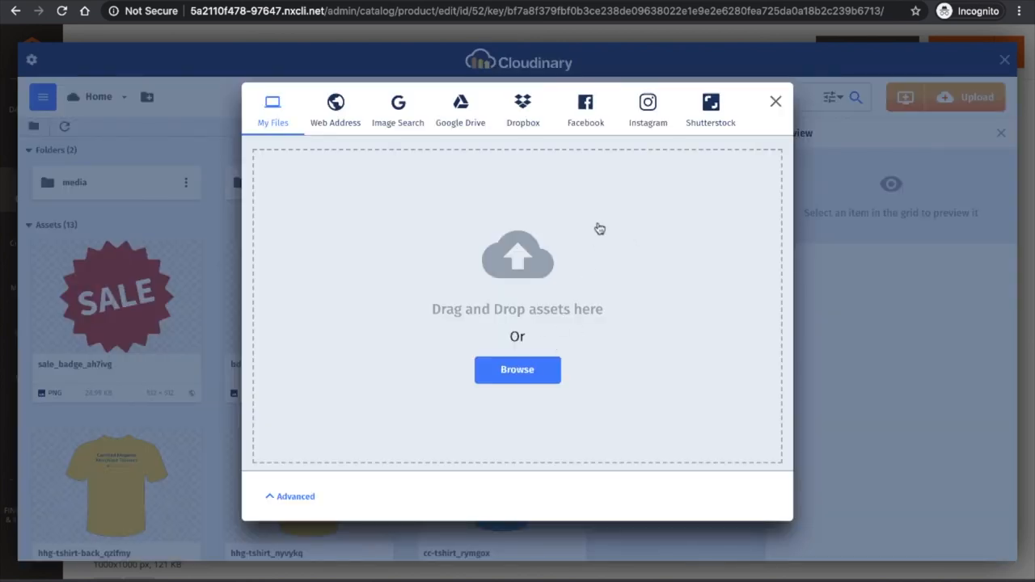
click(517, 370)
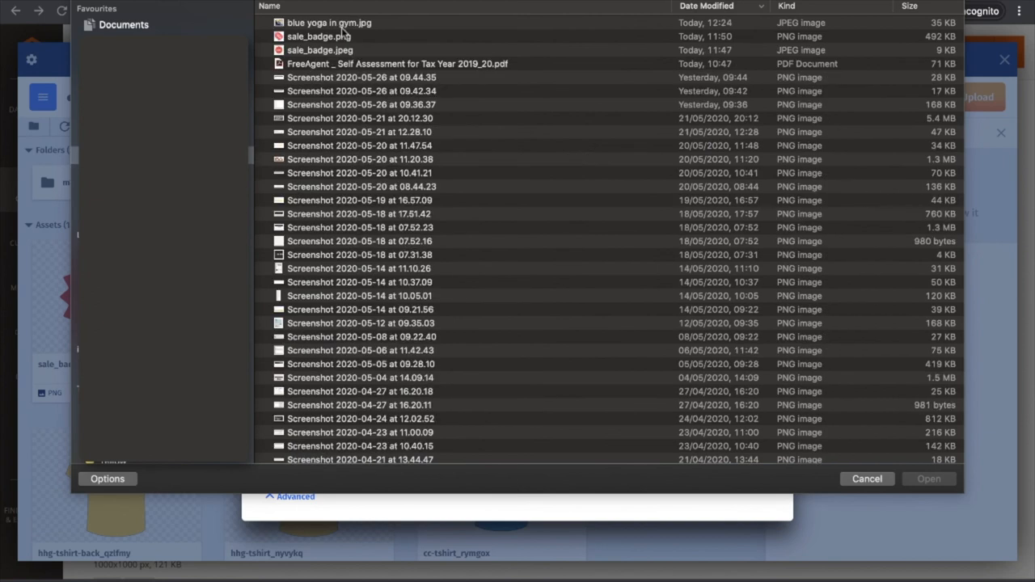
click(329, 23)
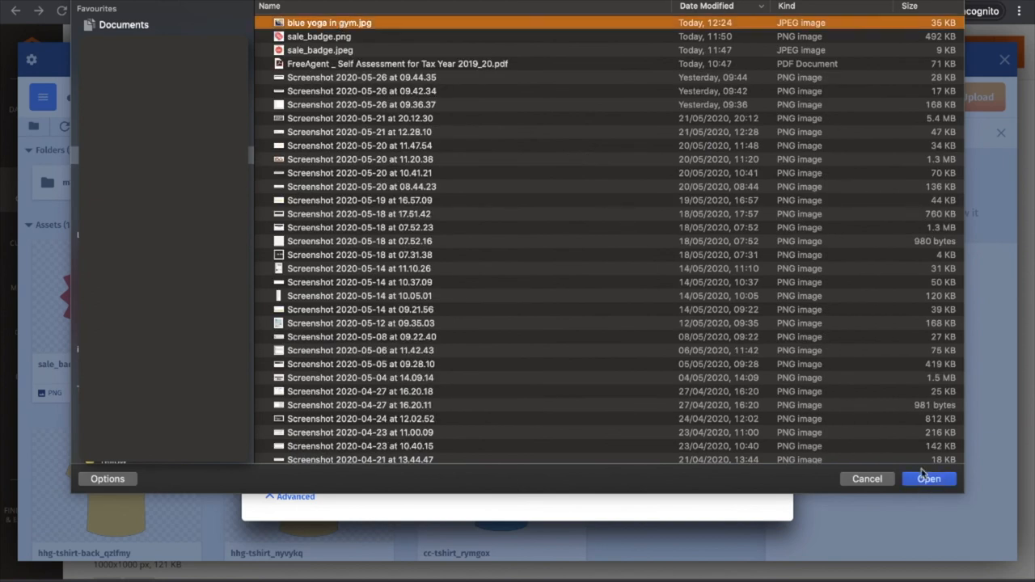
click(928, 478)
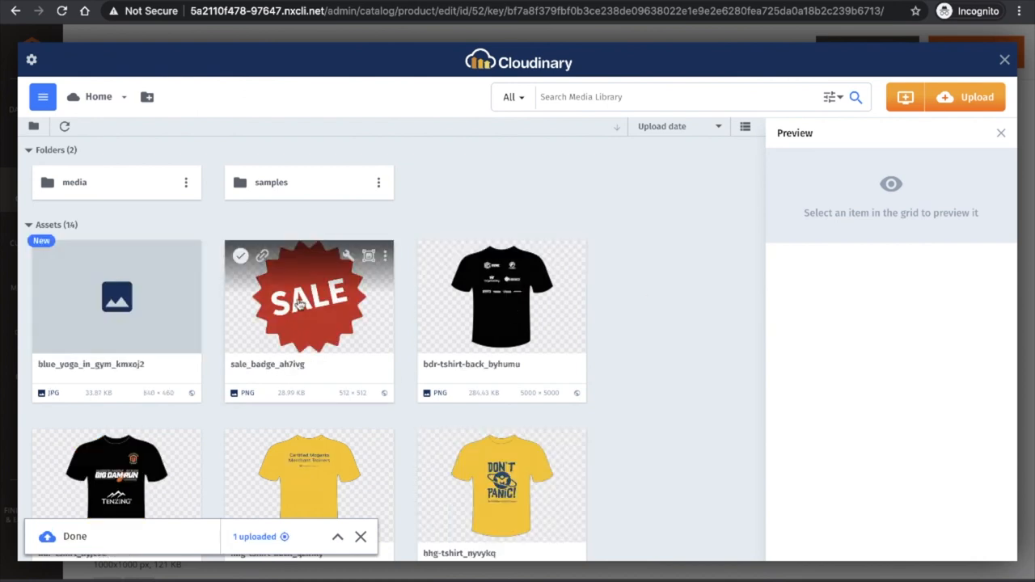
click(116, 296)
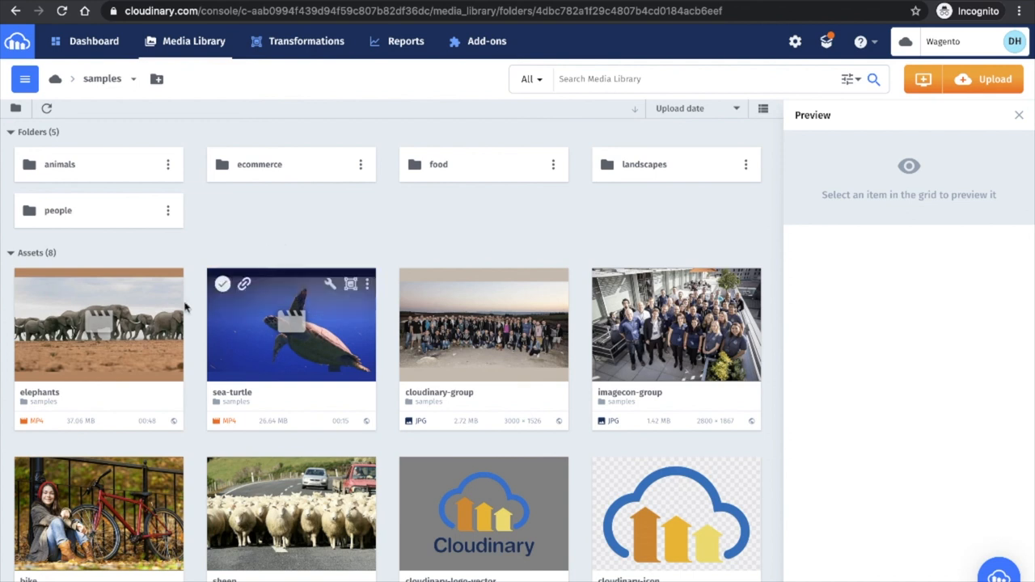
mouse_move(52, 283)
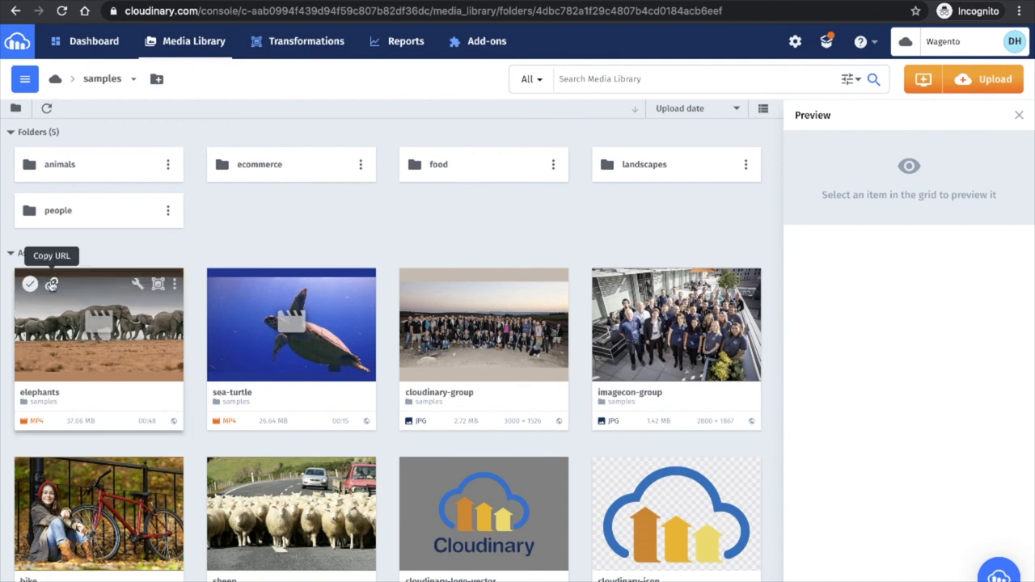
Step: Copy the elephants sample video's URL from the Media Library samples folder
click(52, 284)
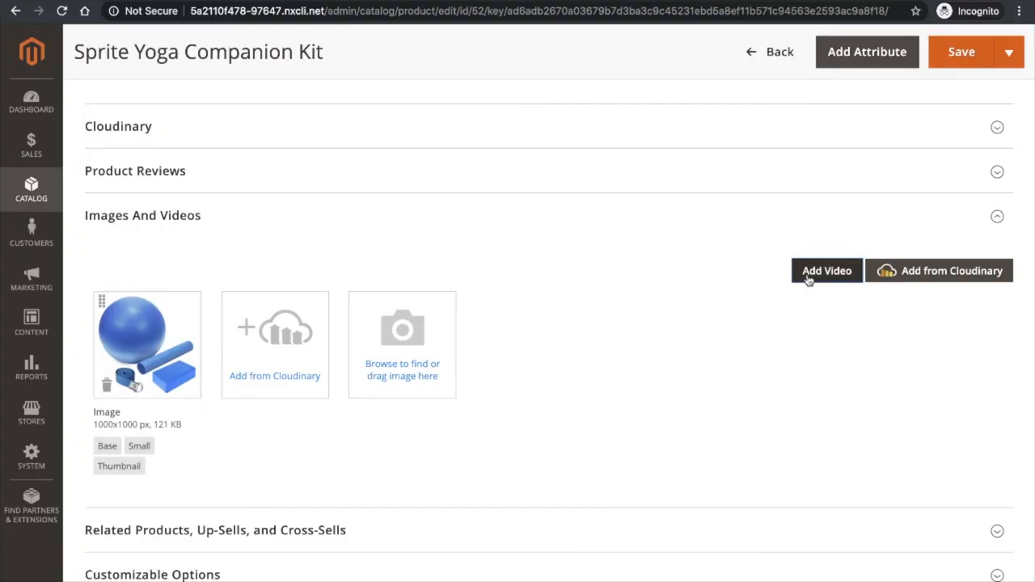
Step: Add a product video with the pasted elephants Cloudinary URL and load its title and preview
click(826, 270)
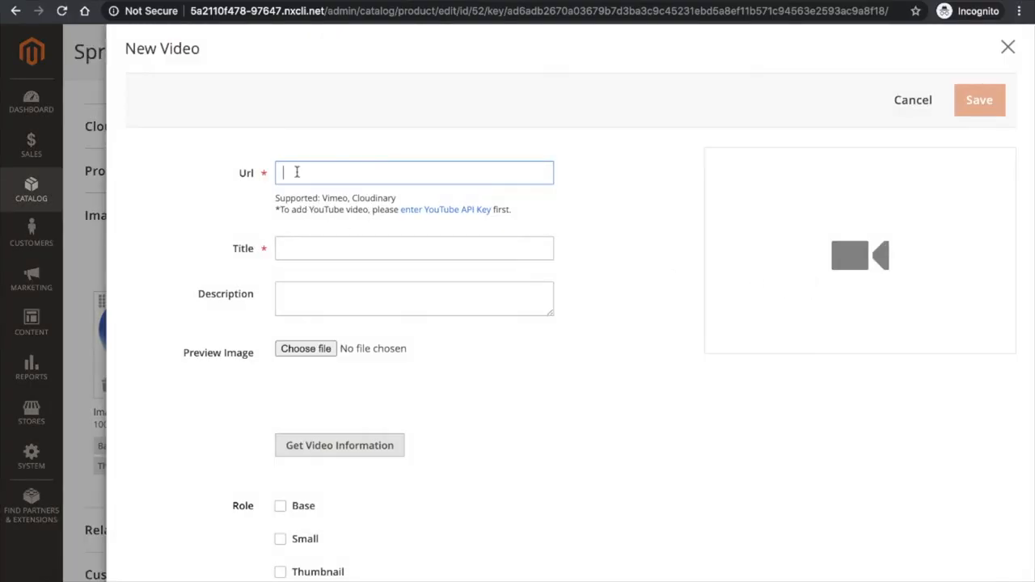
right_click(297, 173)
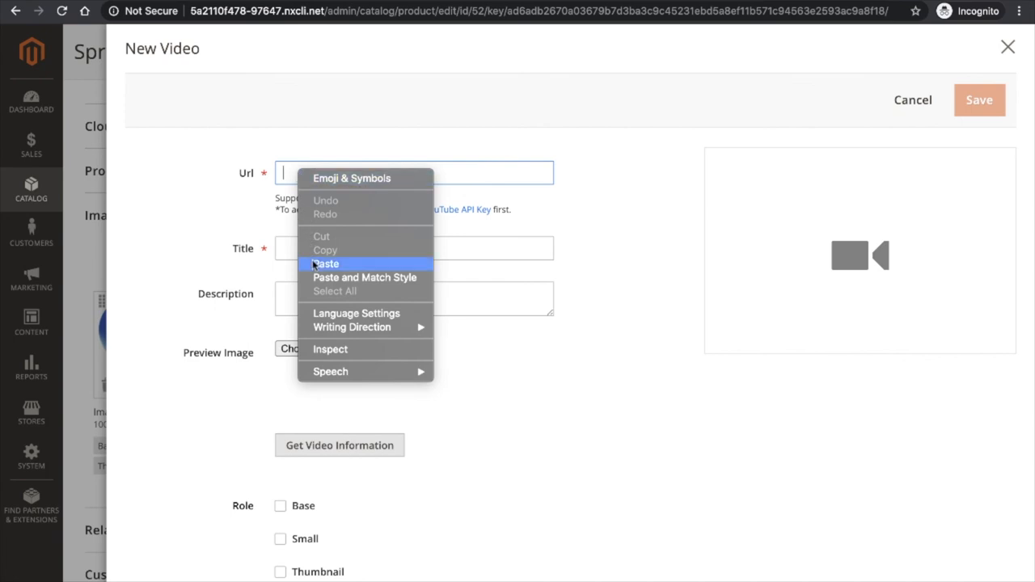
click(326, 263)
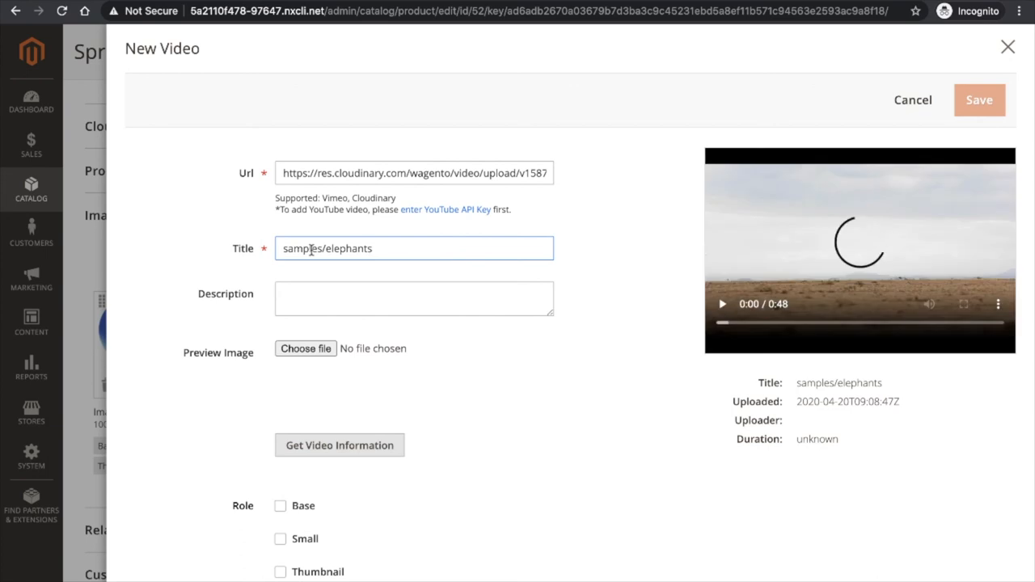
click(339, 444)
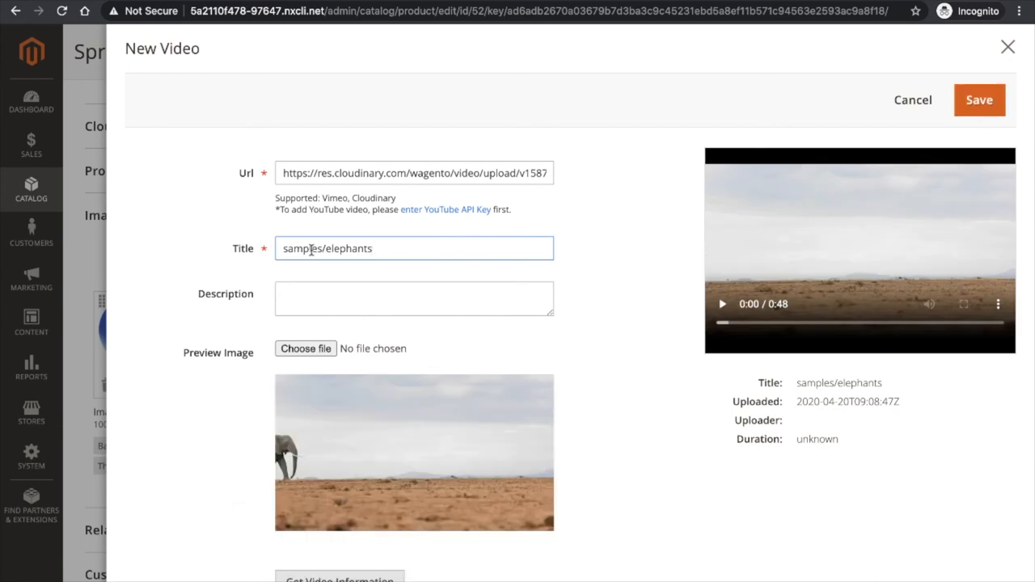